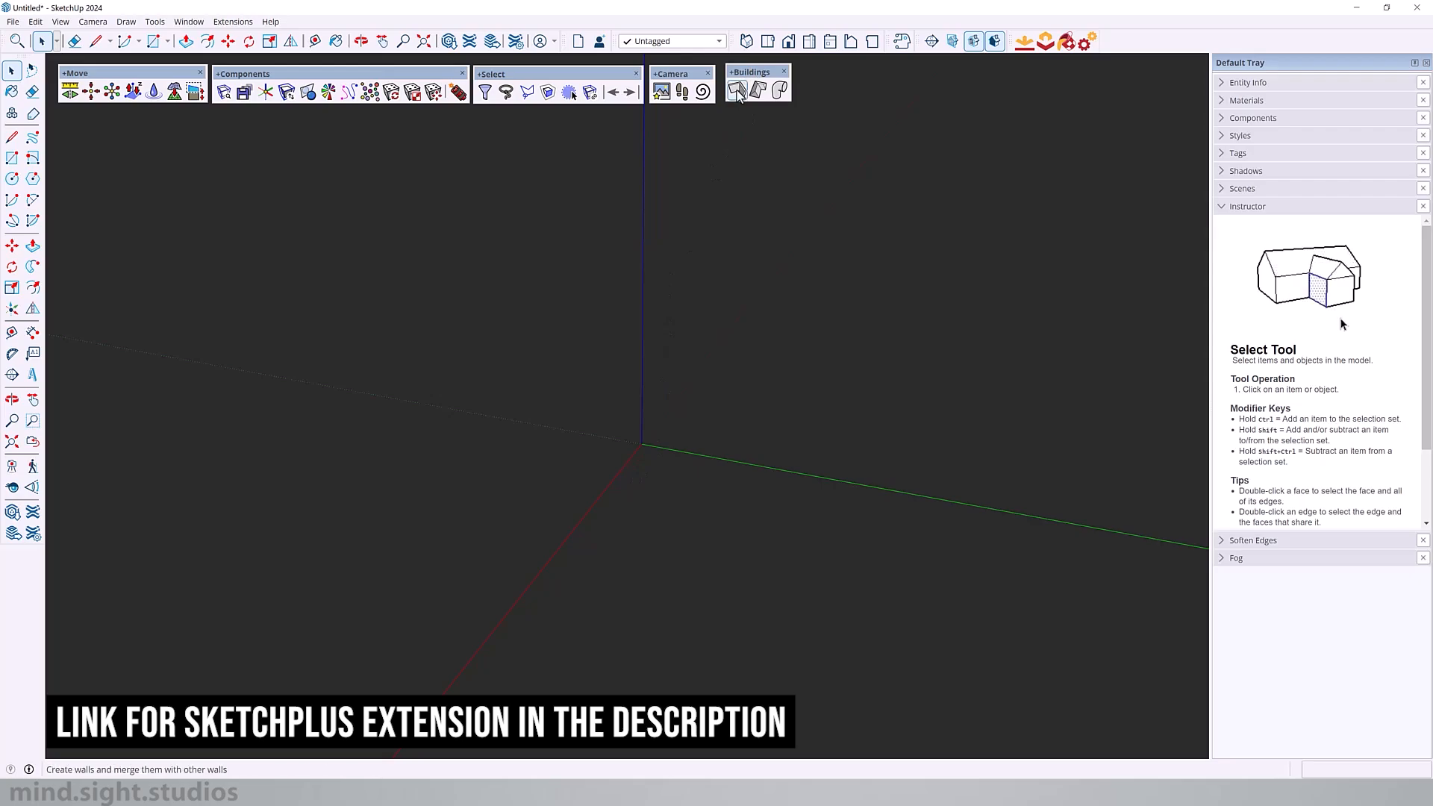
Lay out a run of connected thick walls with SketchPlus Draw Walls, placing successive corners.
left_click(739, 88)
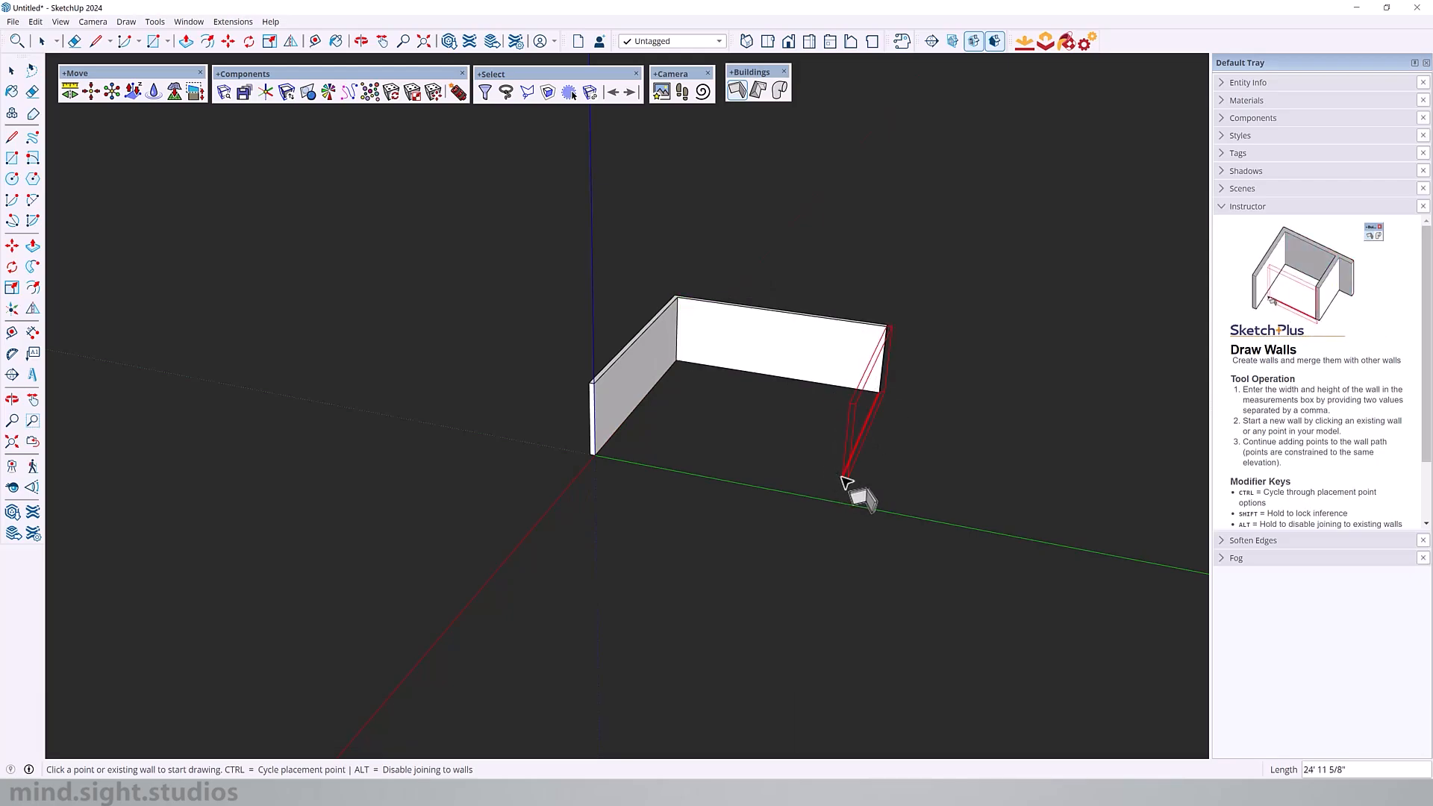
left_click(845, 482)
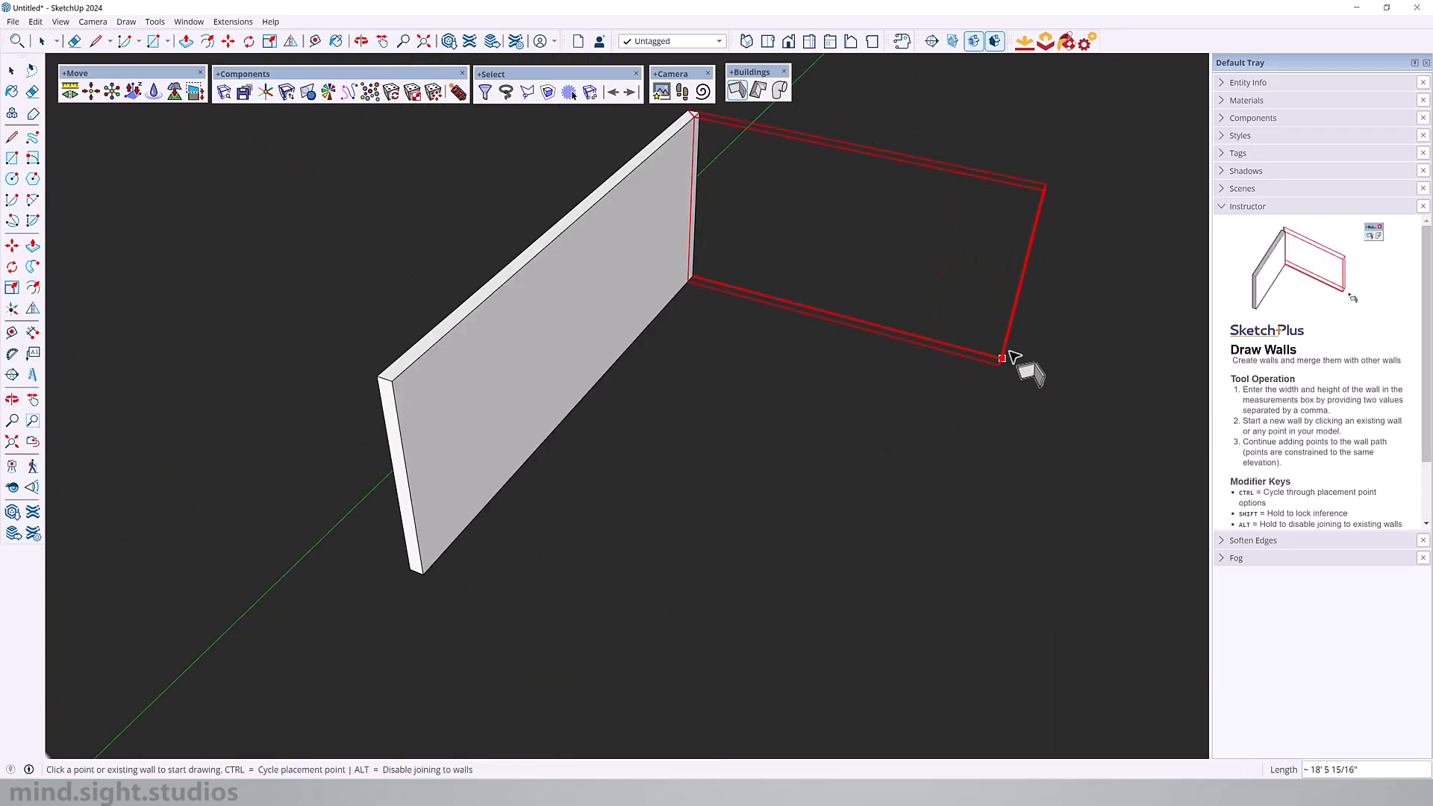
left_click(1005, 357)
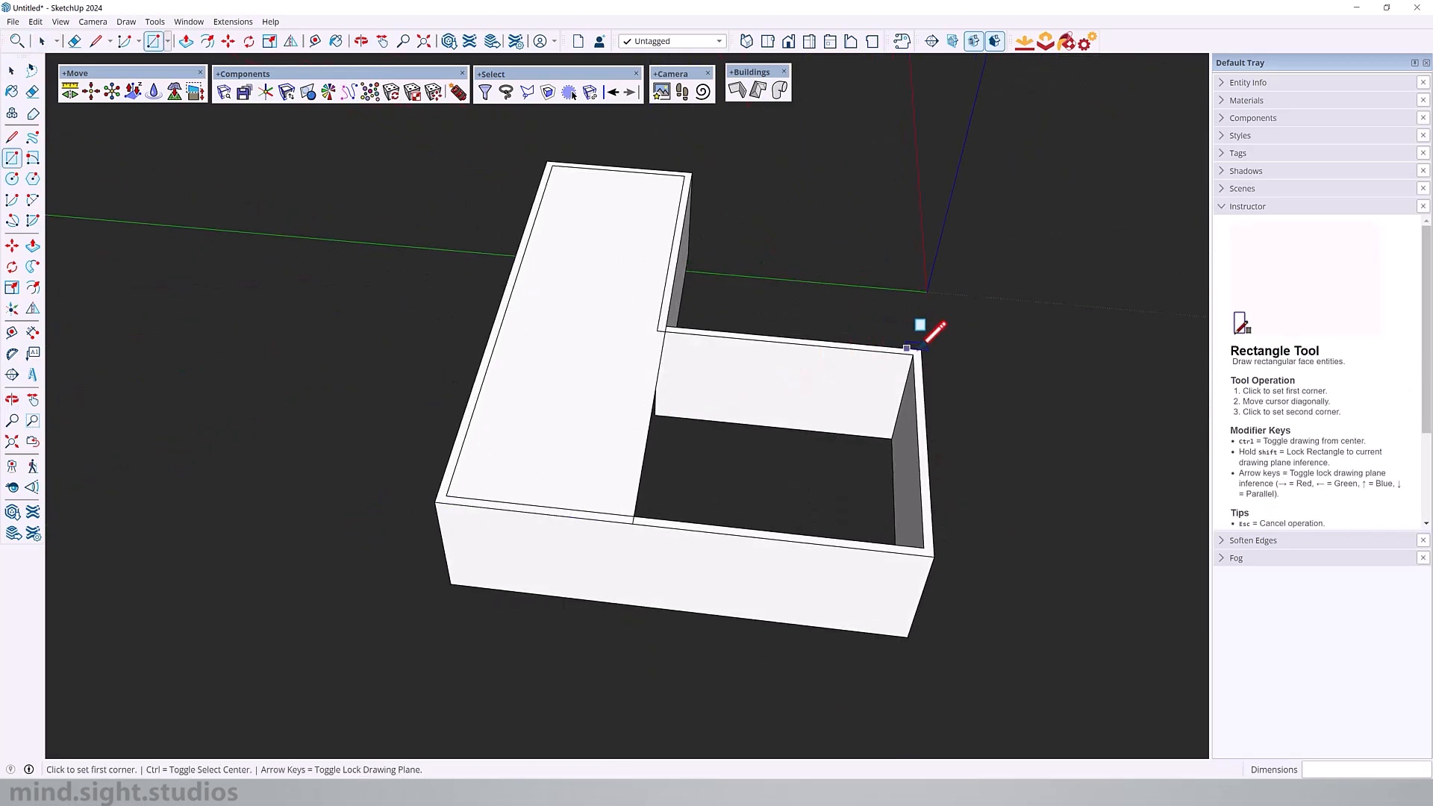
Draw a rectangle over the wall tops to create a flat horizontal capping face.
left_click(75, 40)
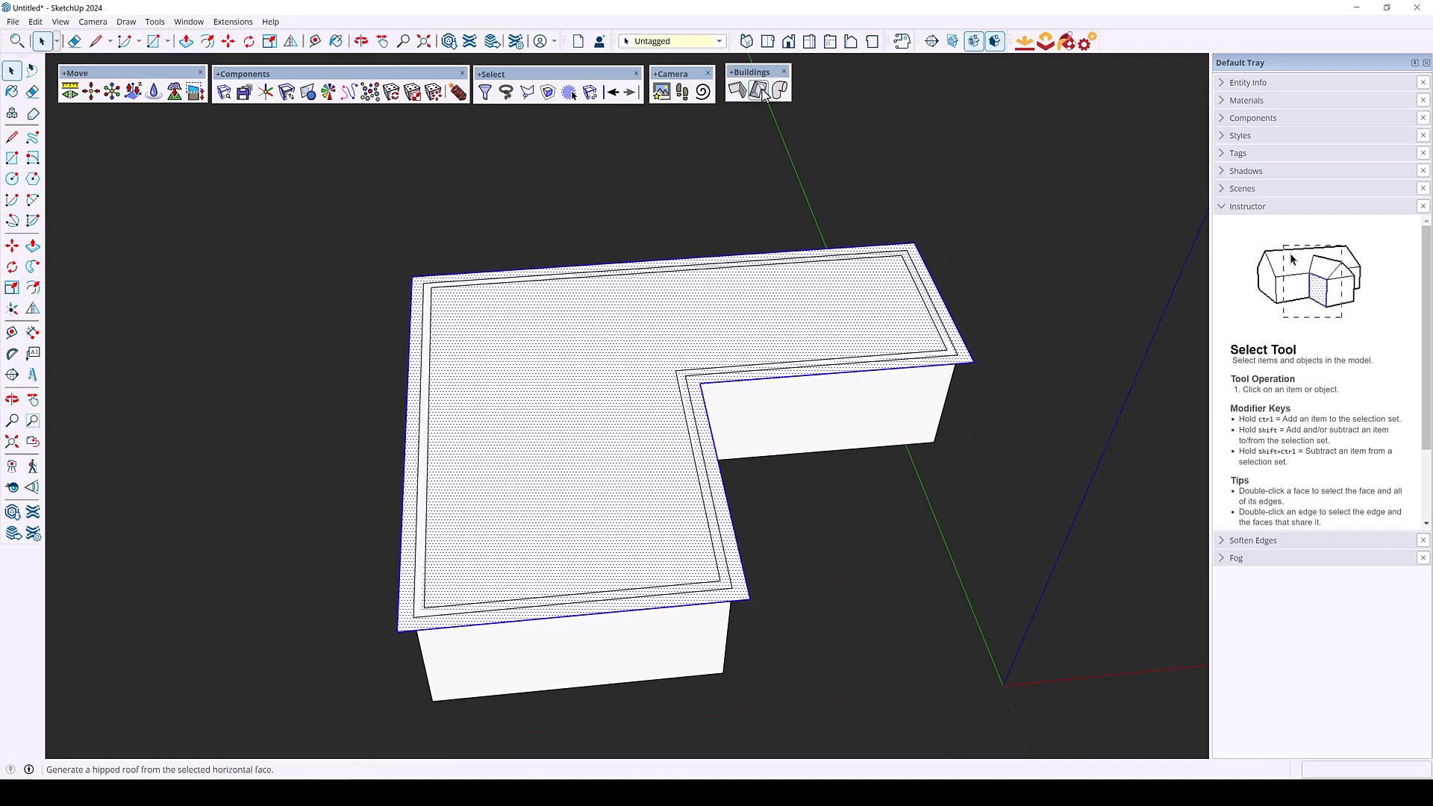
Generate a hipped roof on the L-shaped top face with Draw Hipped Roof and set its slope.
left_click(759, 88)
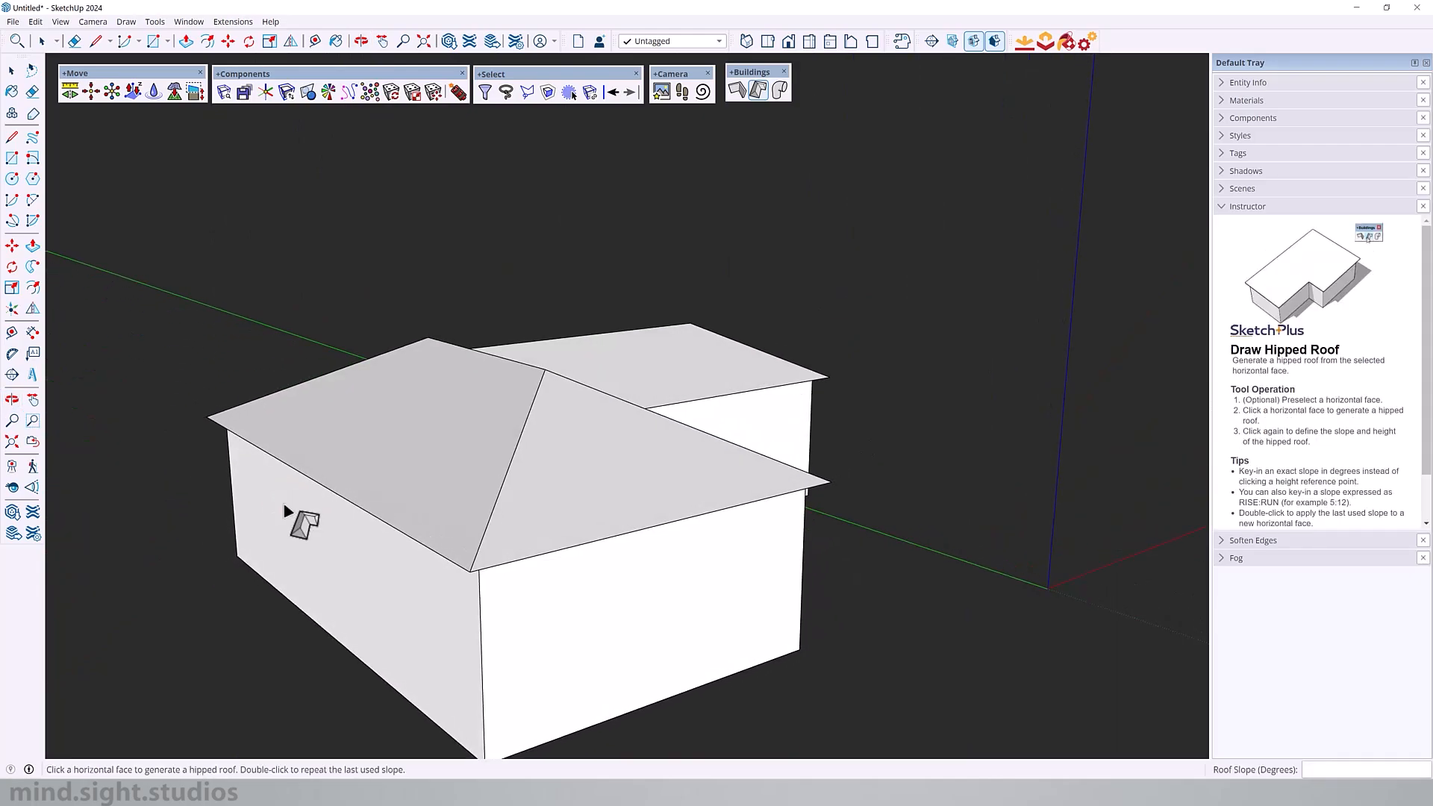
mouse_move(397, 446)
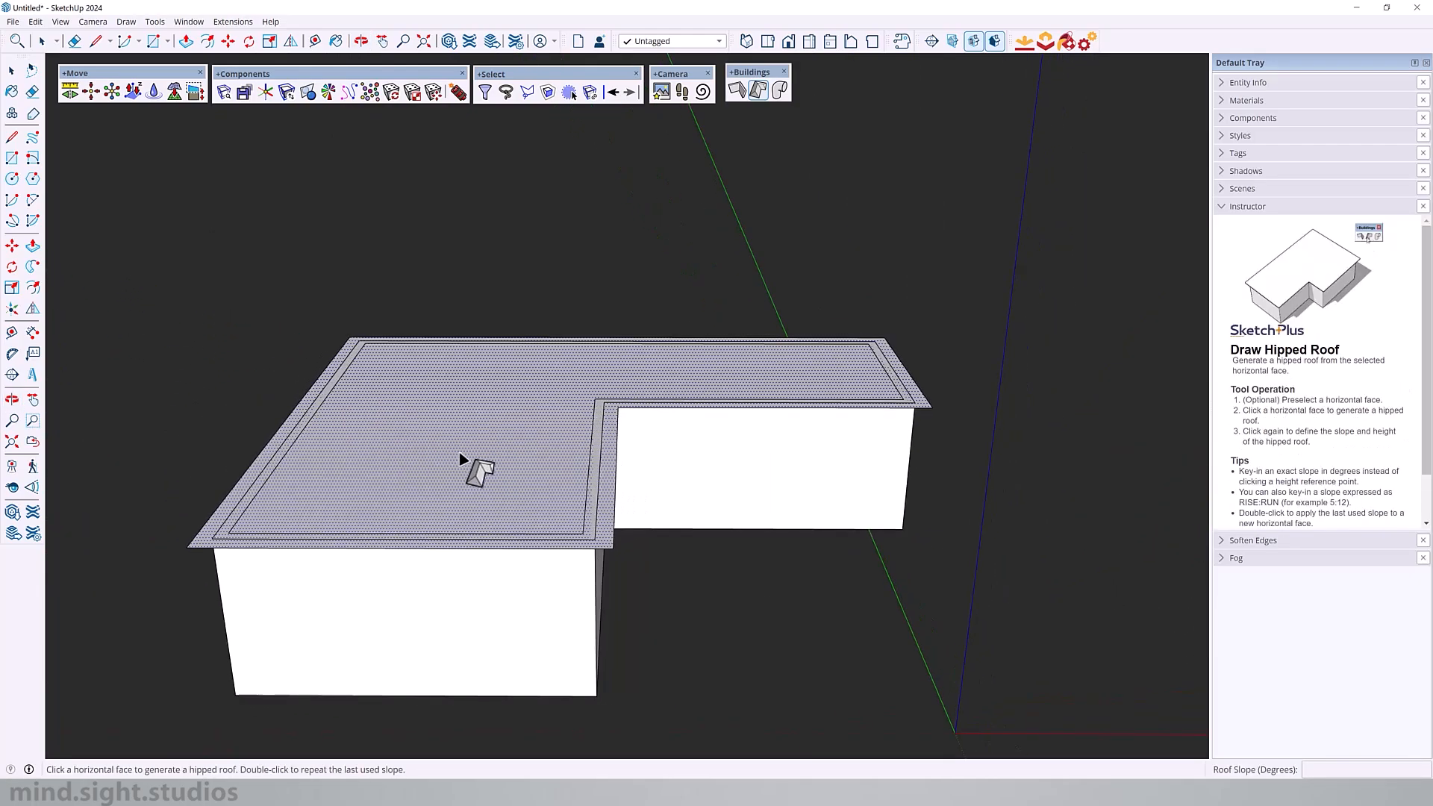
left_click(462, 457)
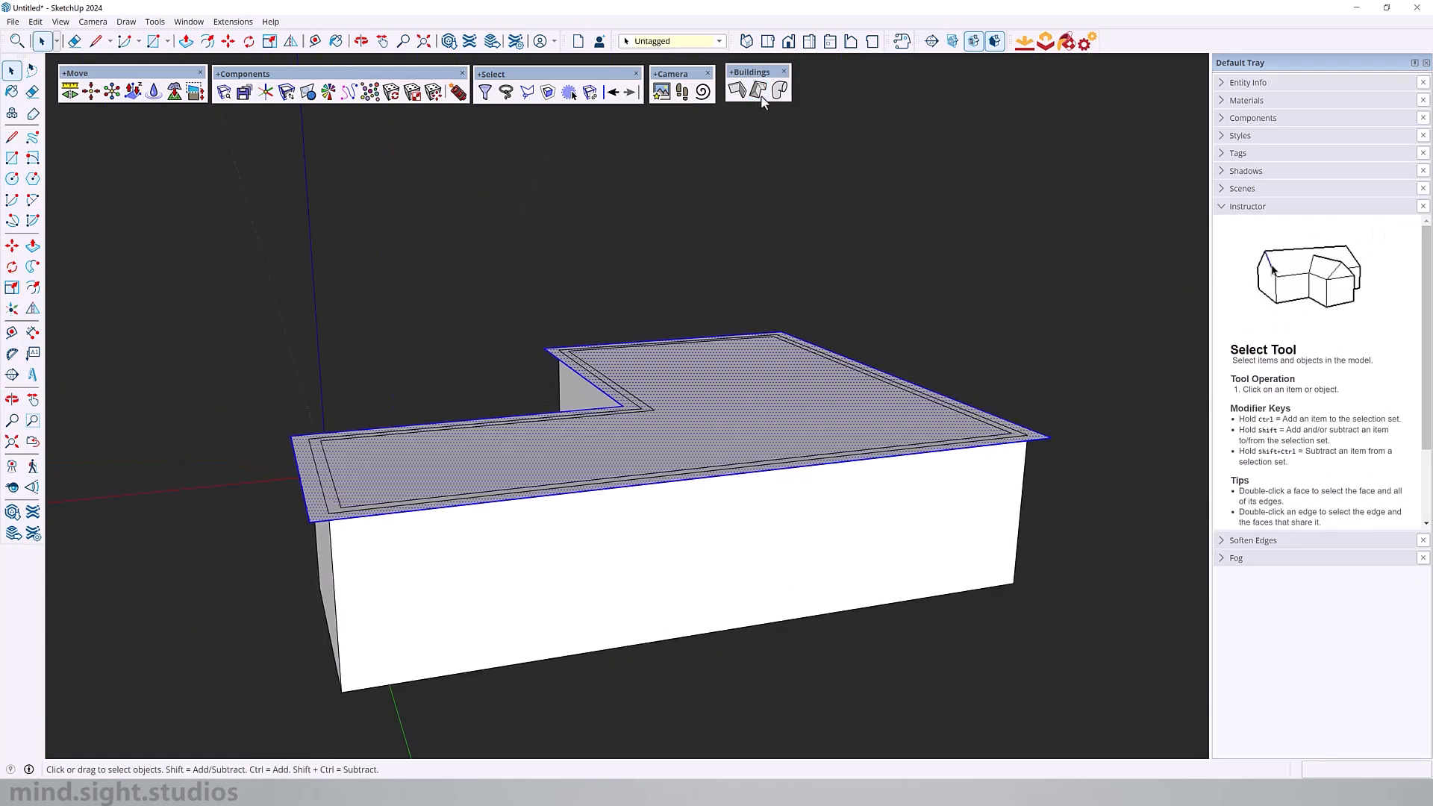
left_click(739, 88)
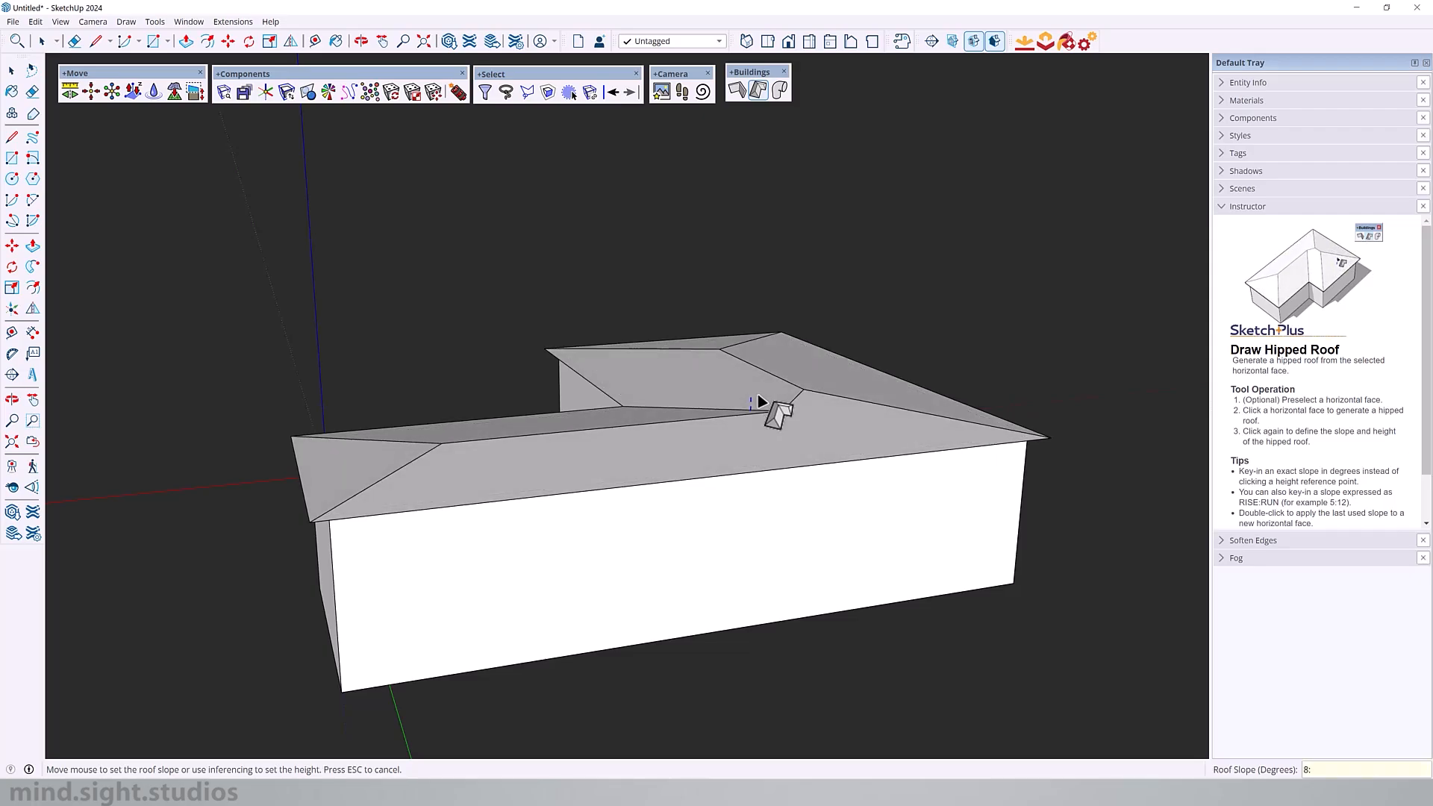
left_click(361, 41)
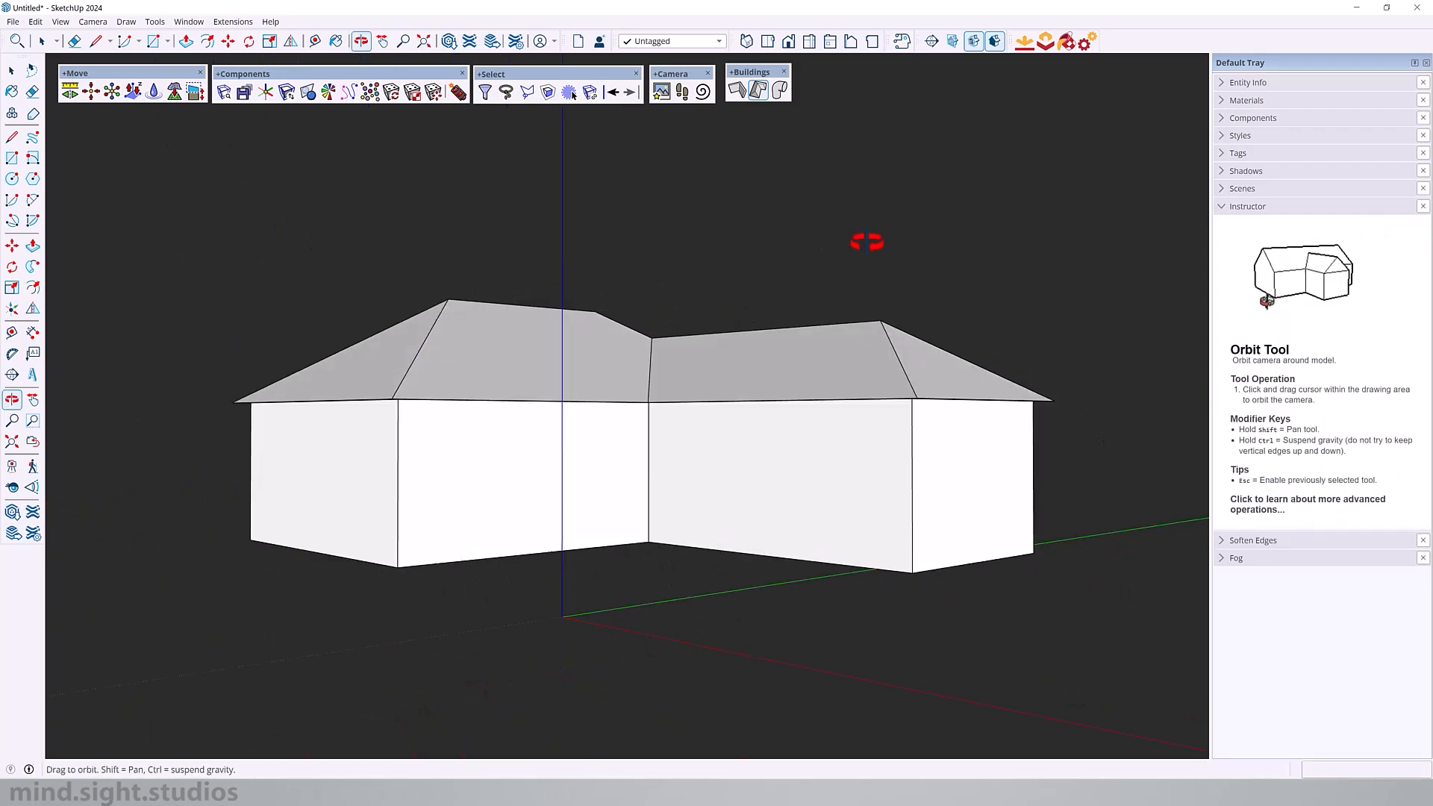
left_click_drag(866, 240, 1162, 457)
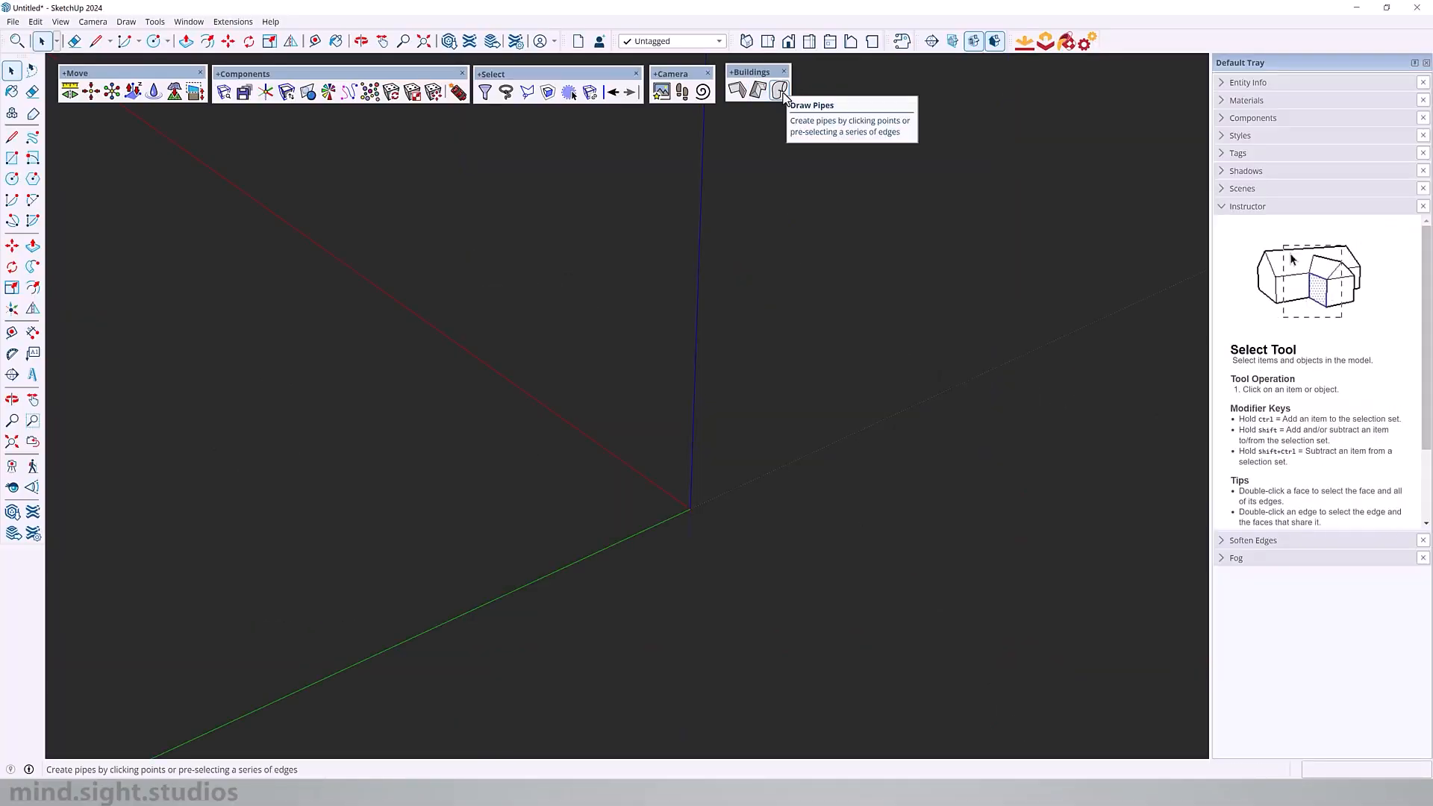
Activate SketchPlus Draw Pipes in the cleared model.
left_click(779, 89)
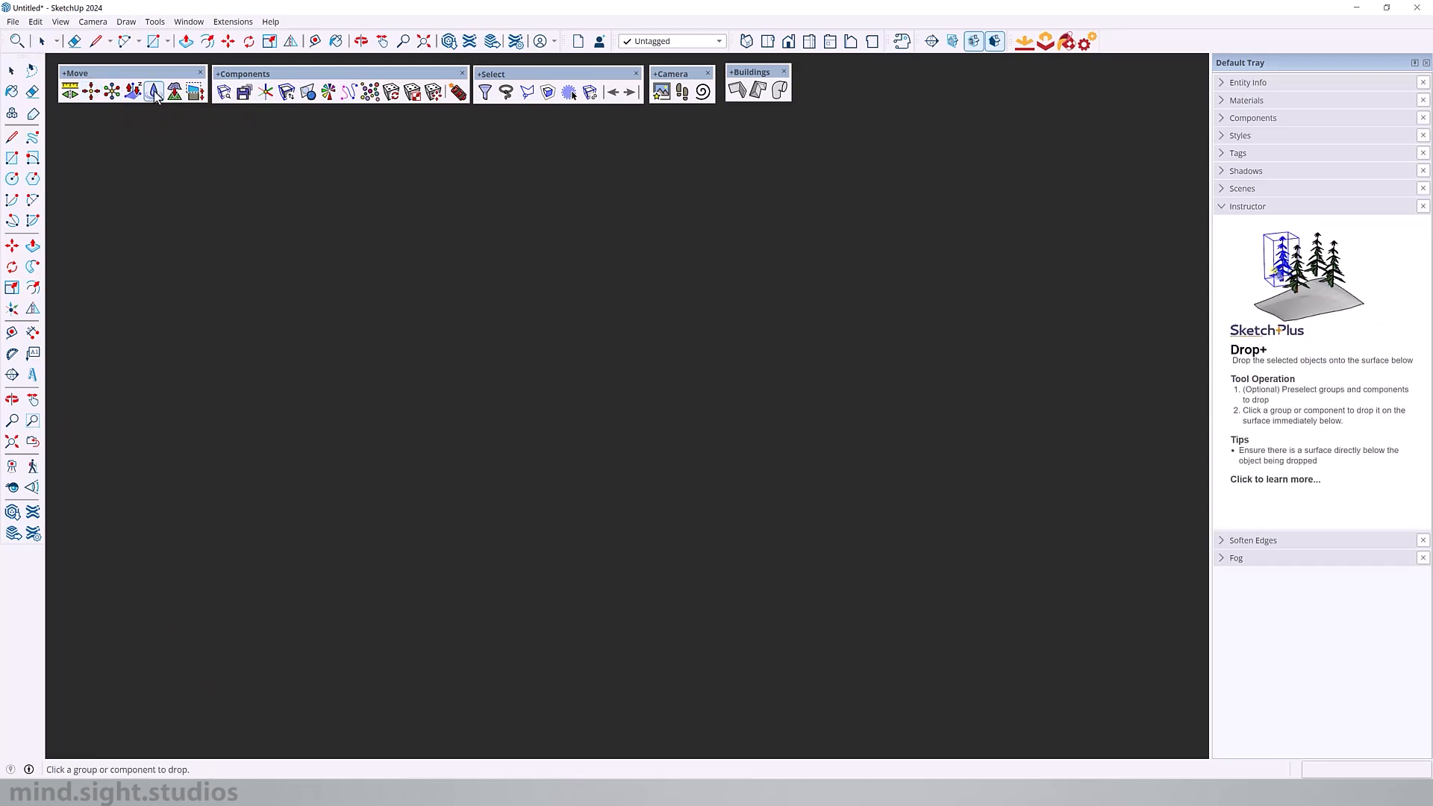
left_click(197, 91)
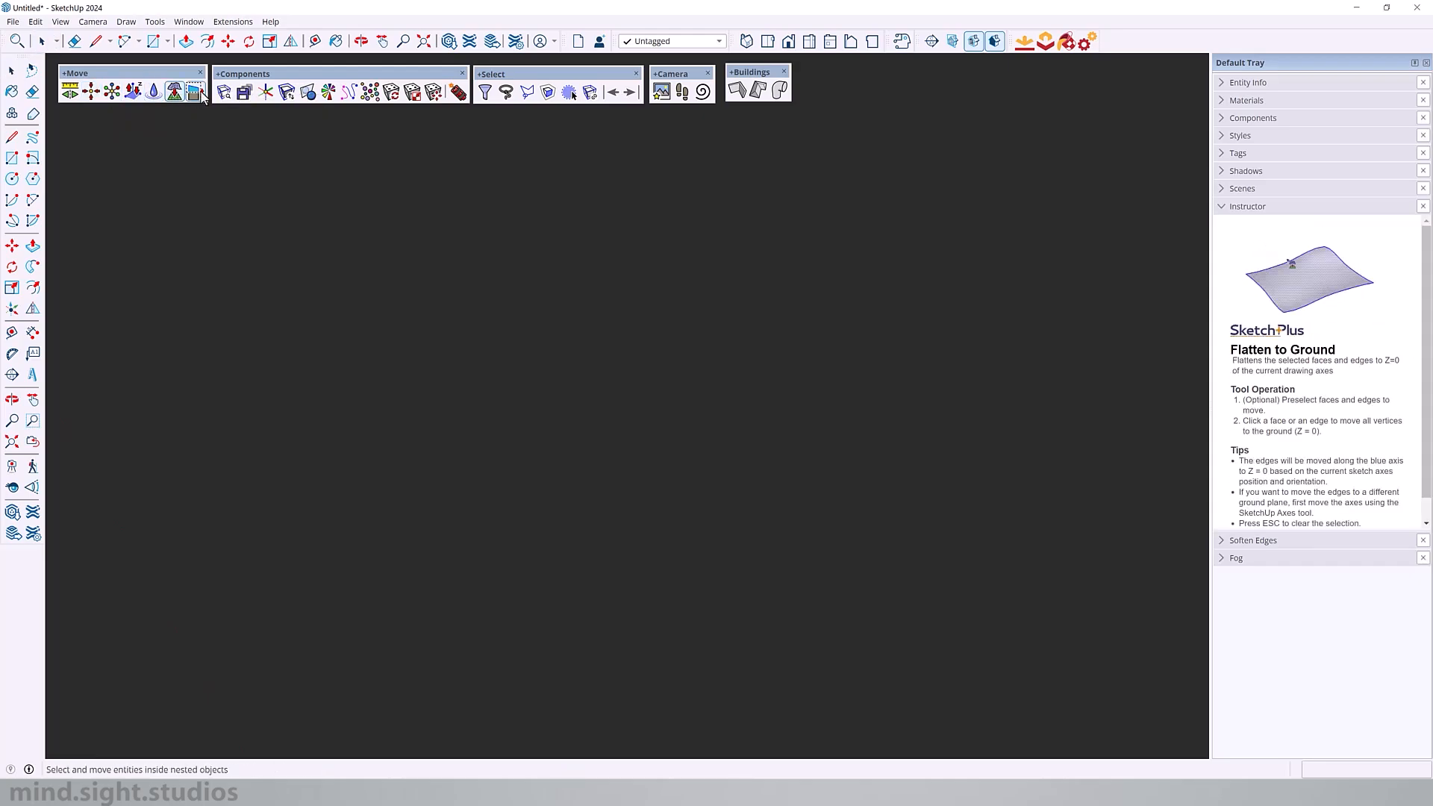
left_click(244, 91)
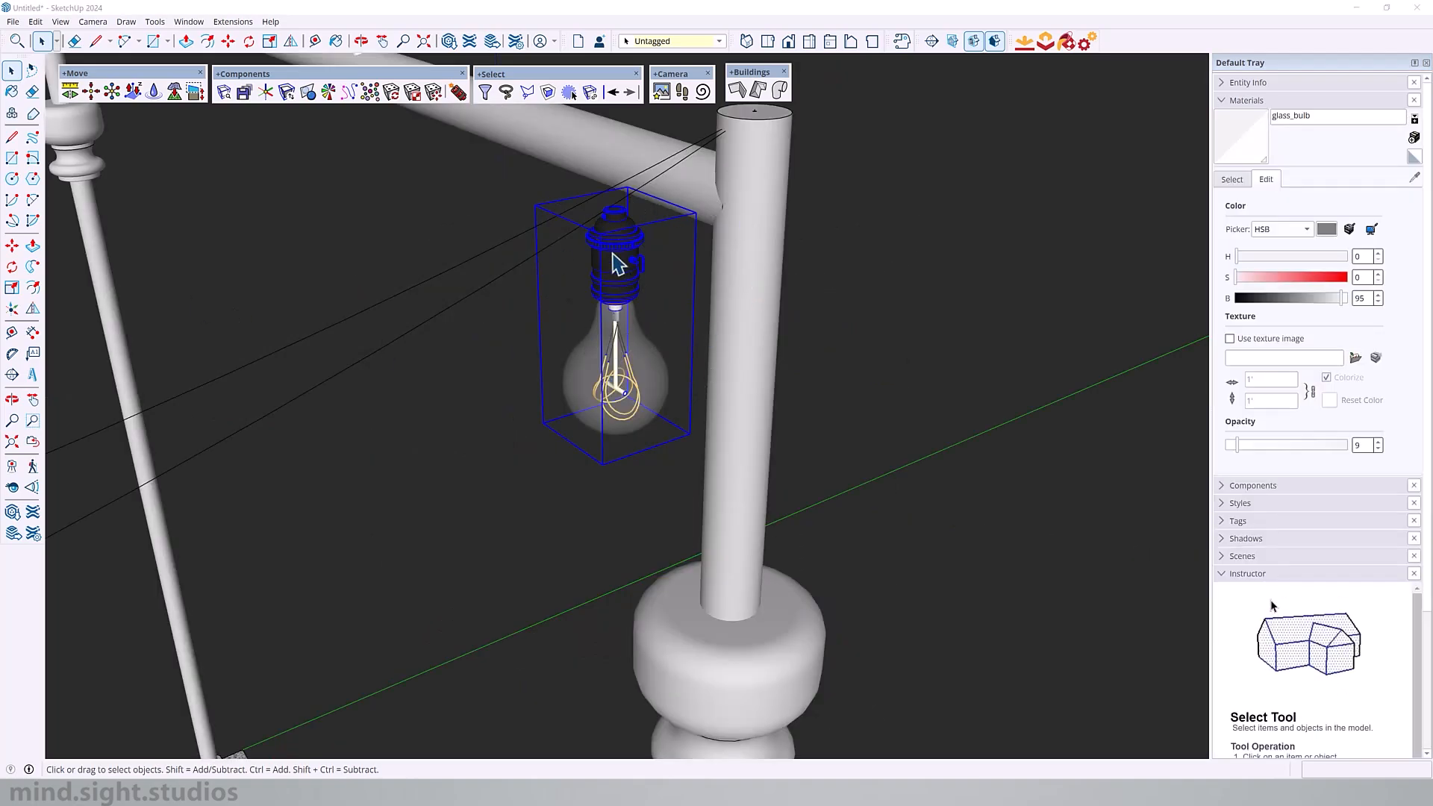
Make the hanging light bulb group into a component via Make Component and confirm Create.
right_click(612, 260)
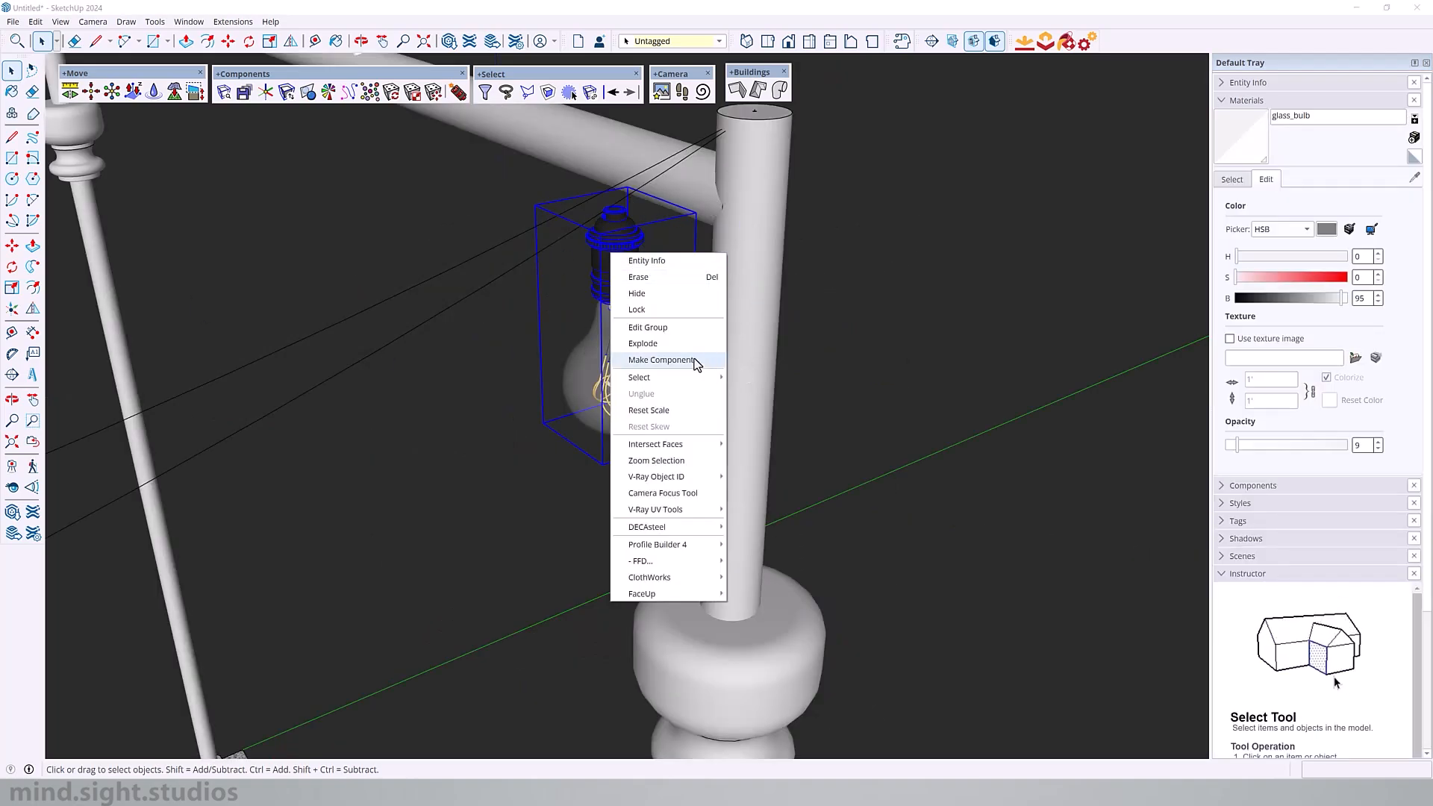
left_click(661, 359)
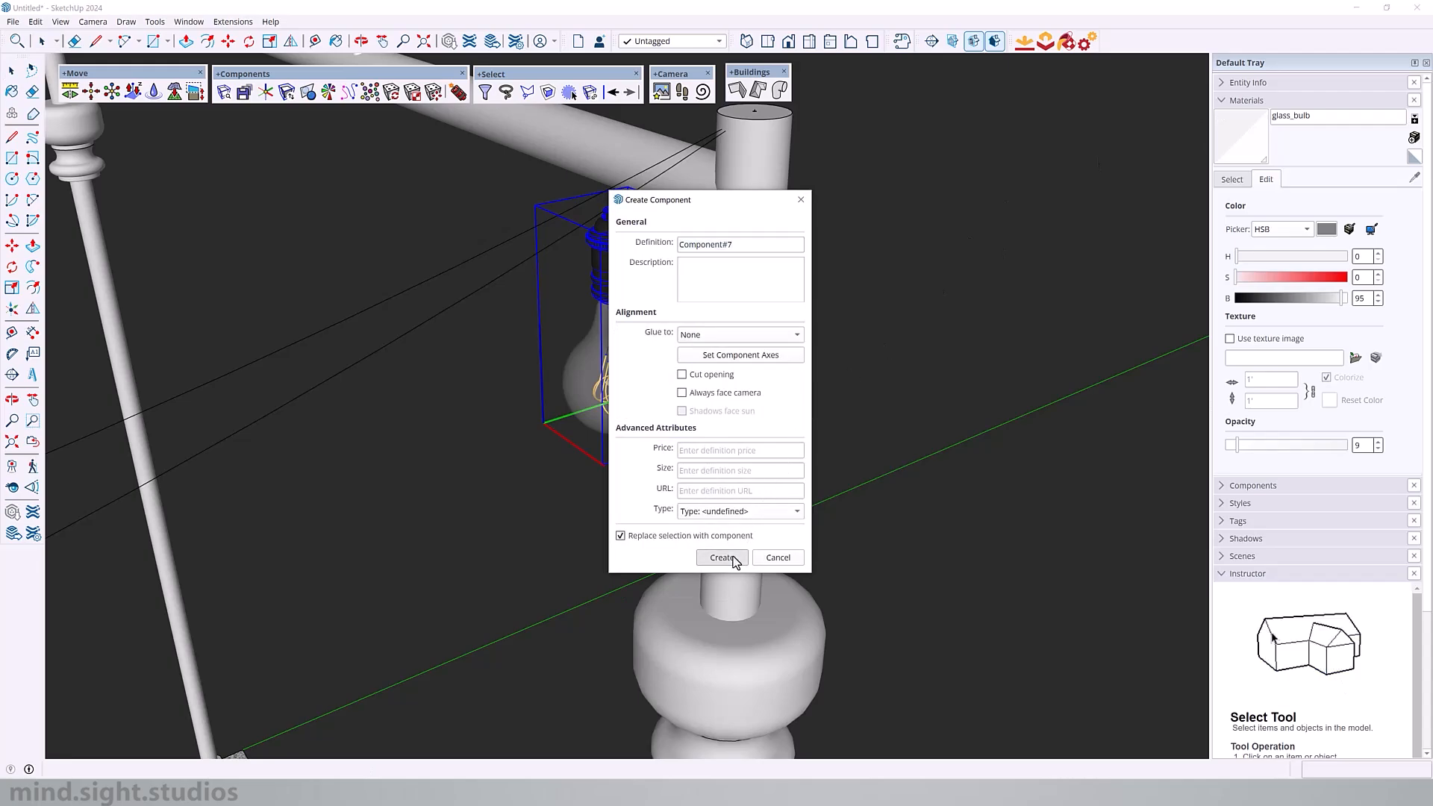
left_click(721, 556)
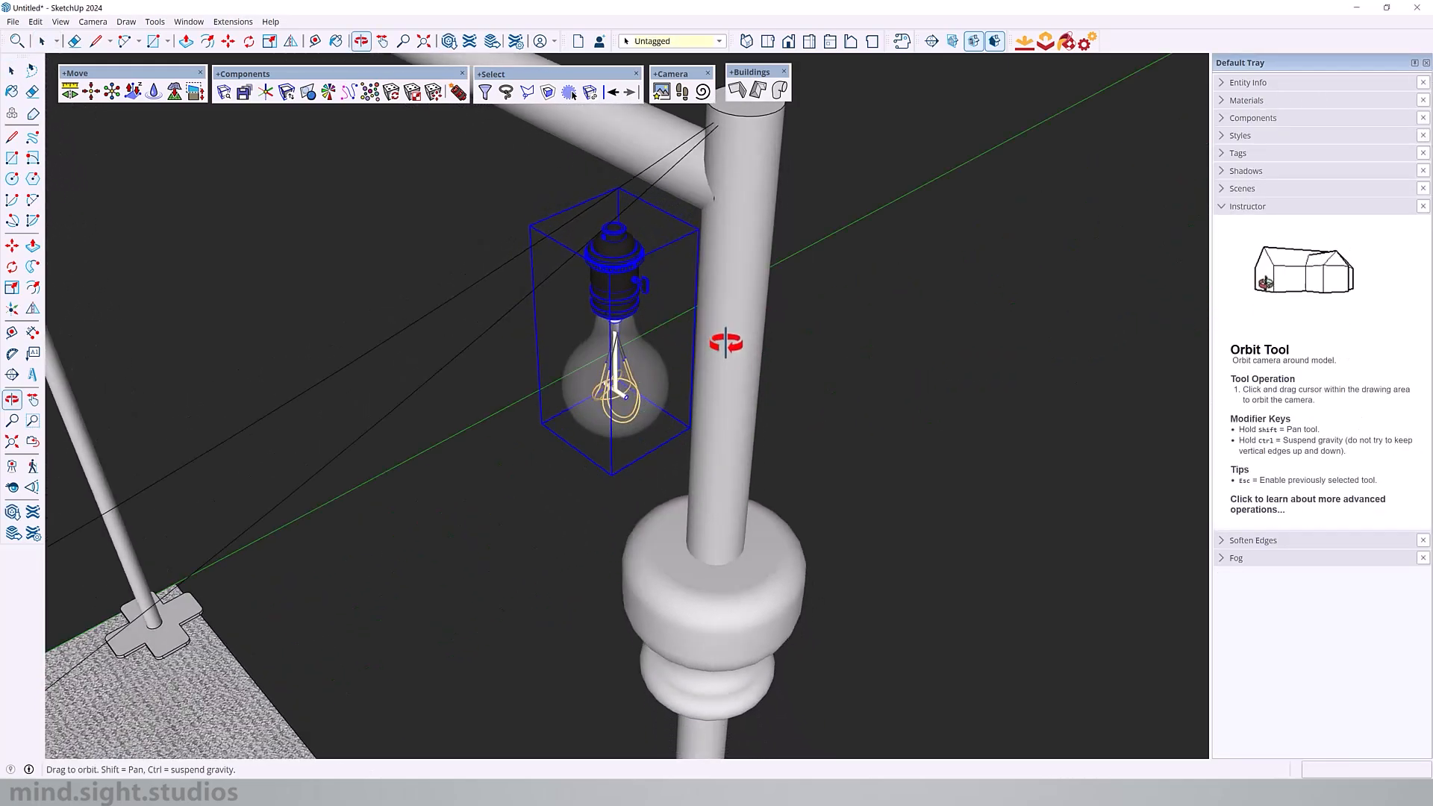
left_click(42, 41)
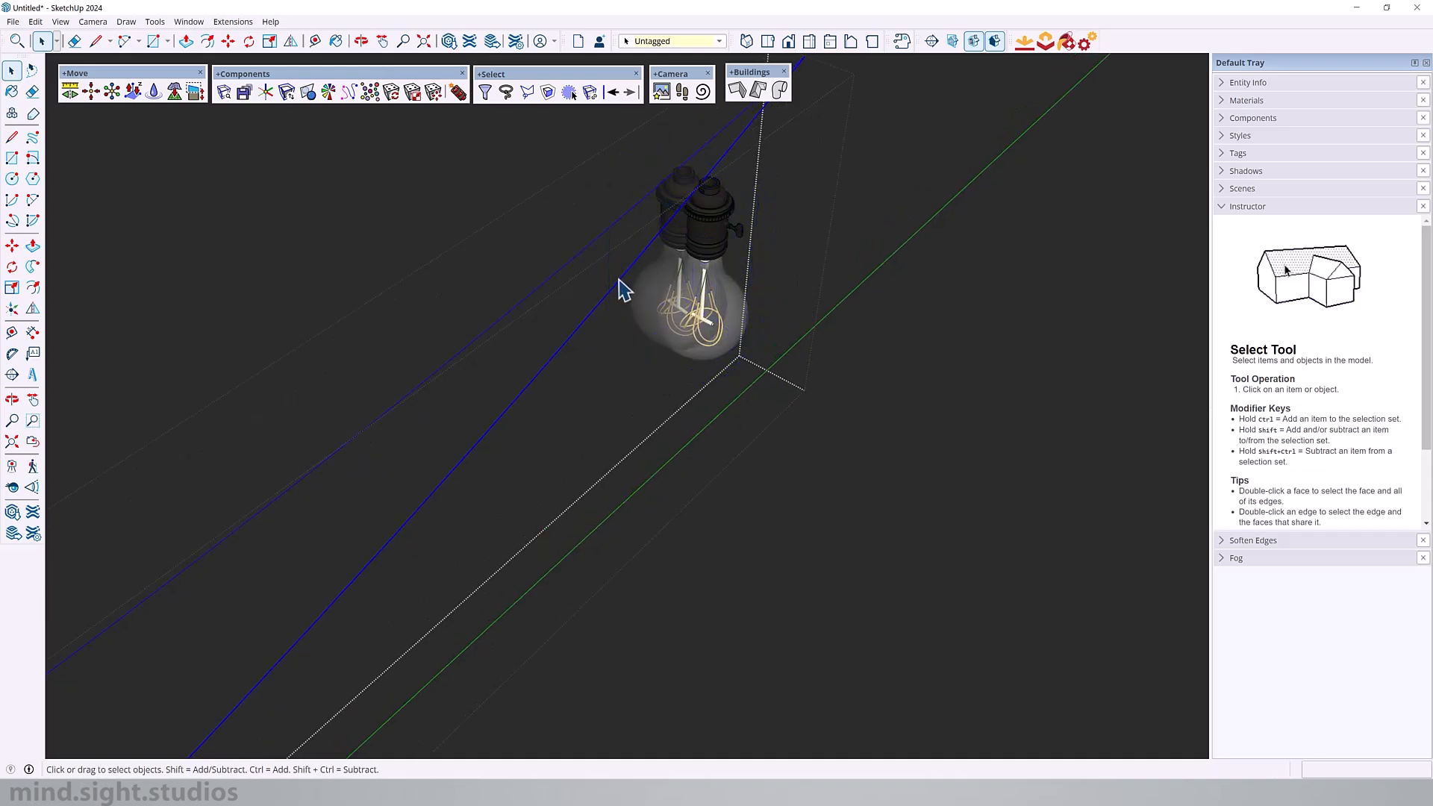
mouse_move(694, 255)
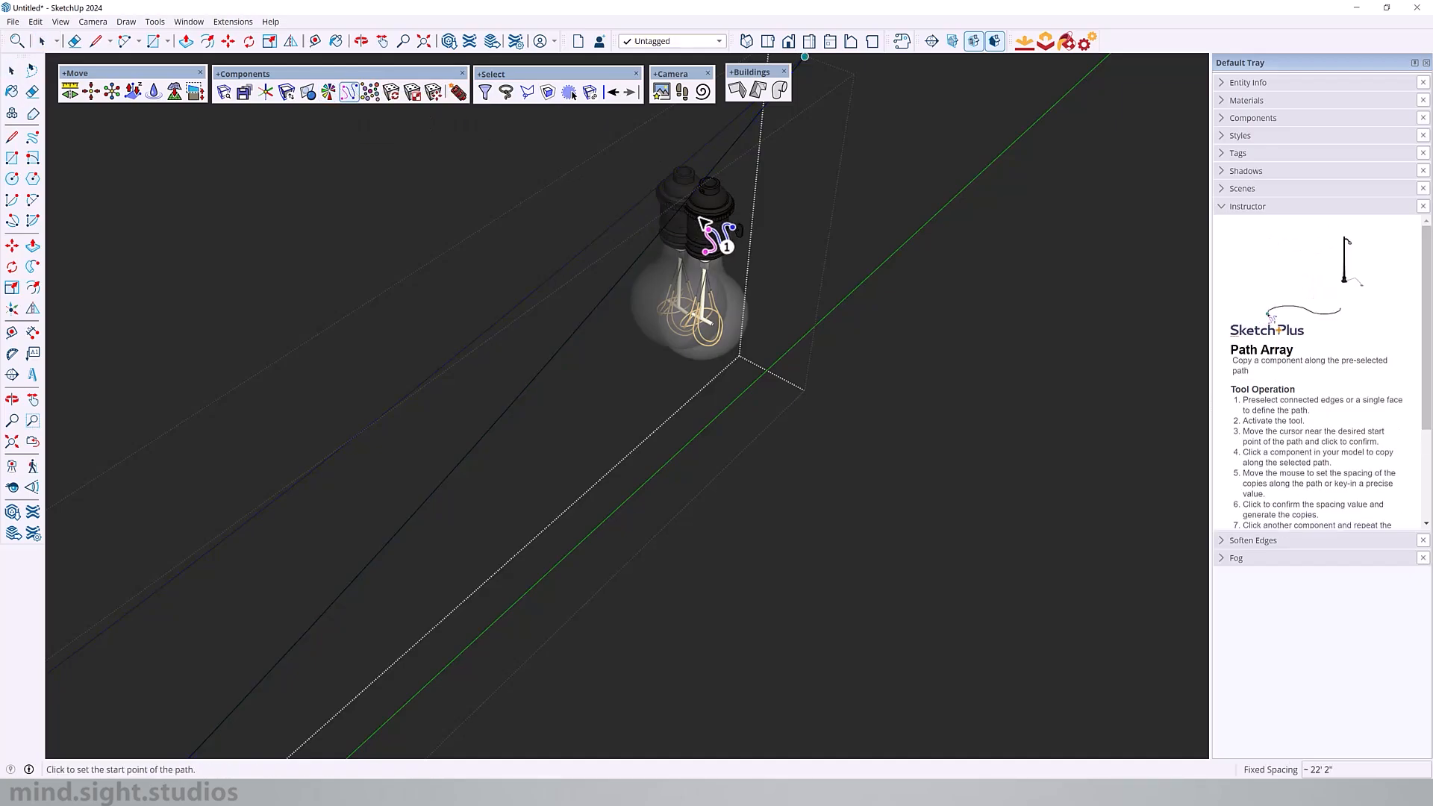
Array bulb copies along the drooping wires with Path Array from the chosen start point.
left_click(698, 228)
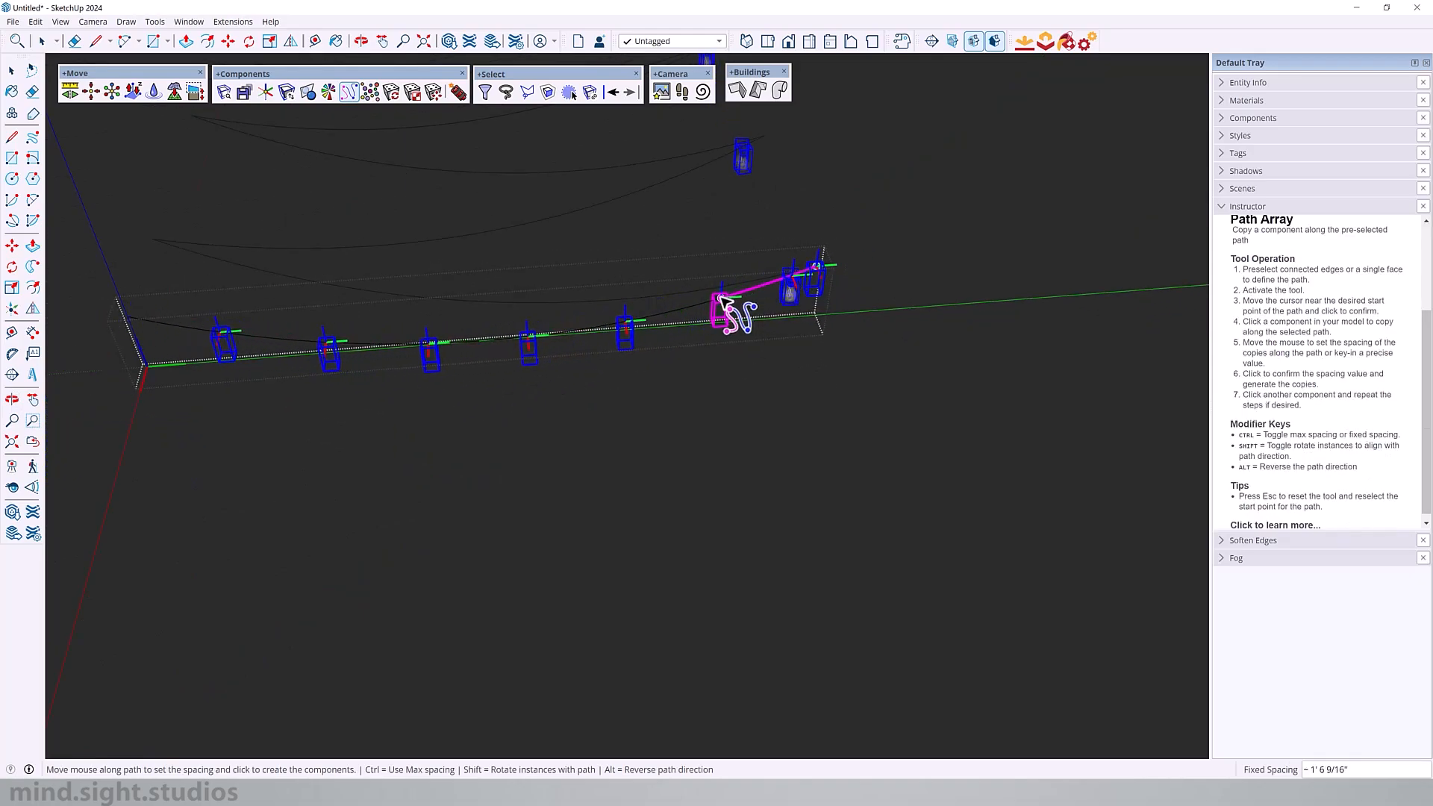
mouse_move(732, 311)
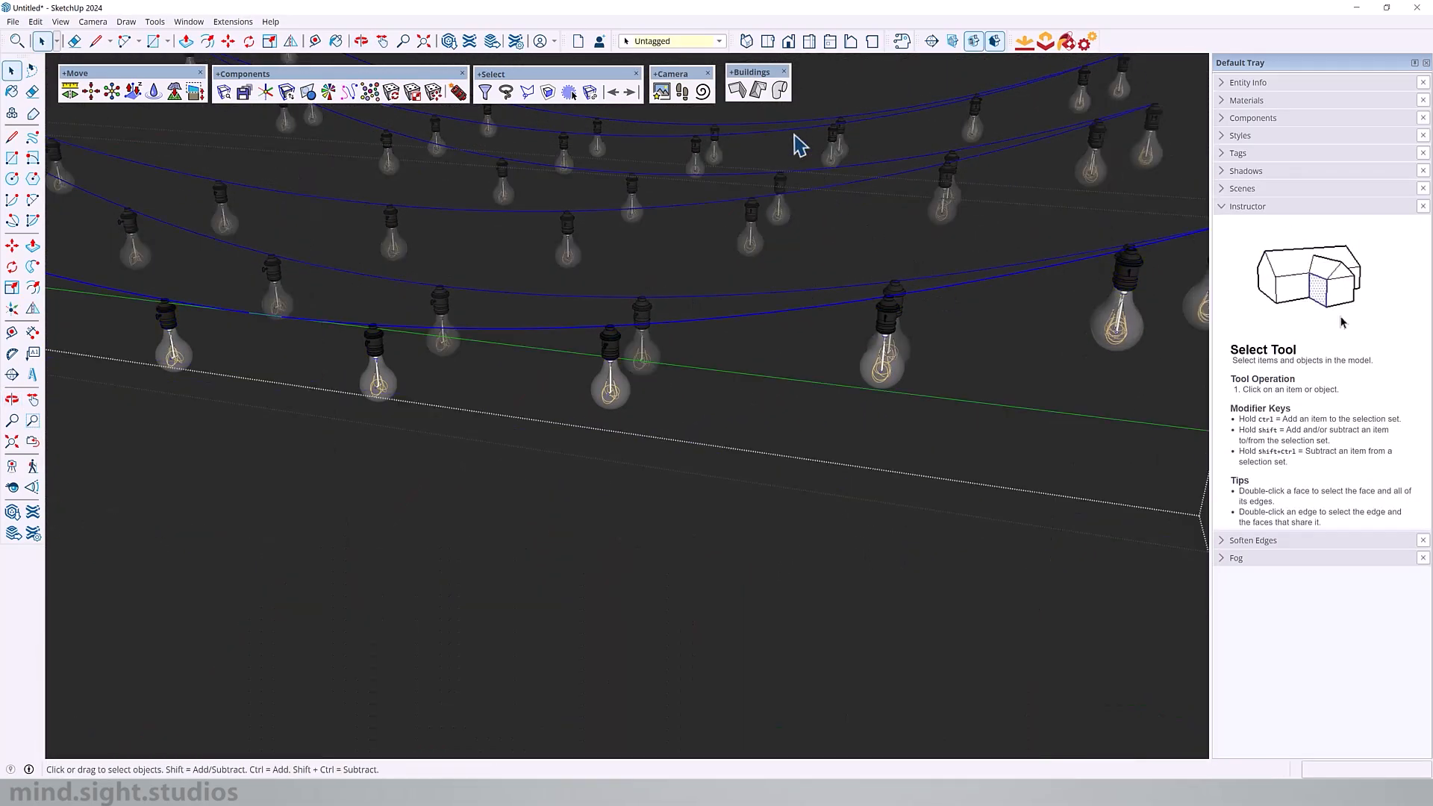
left_click(781, 91)
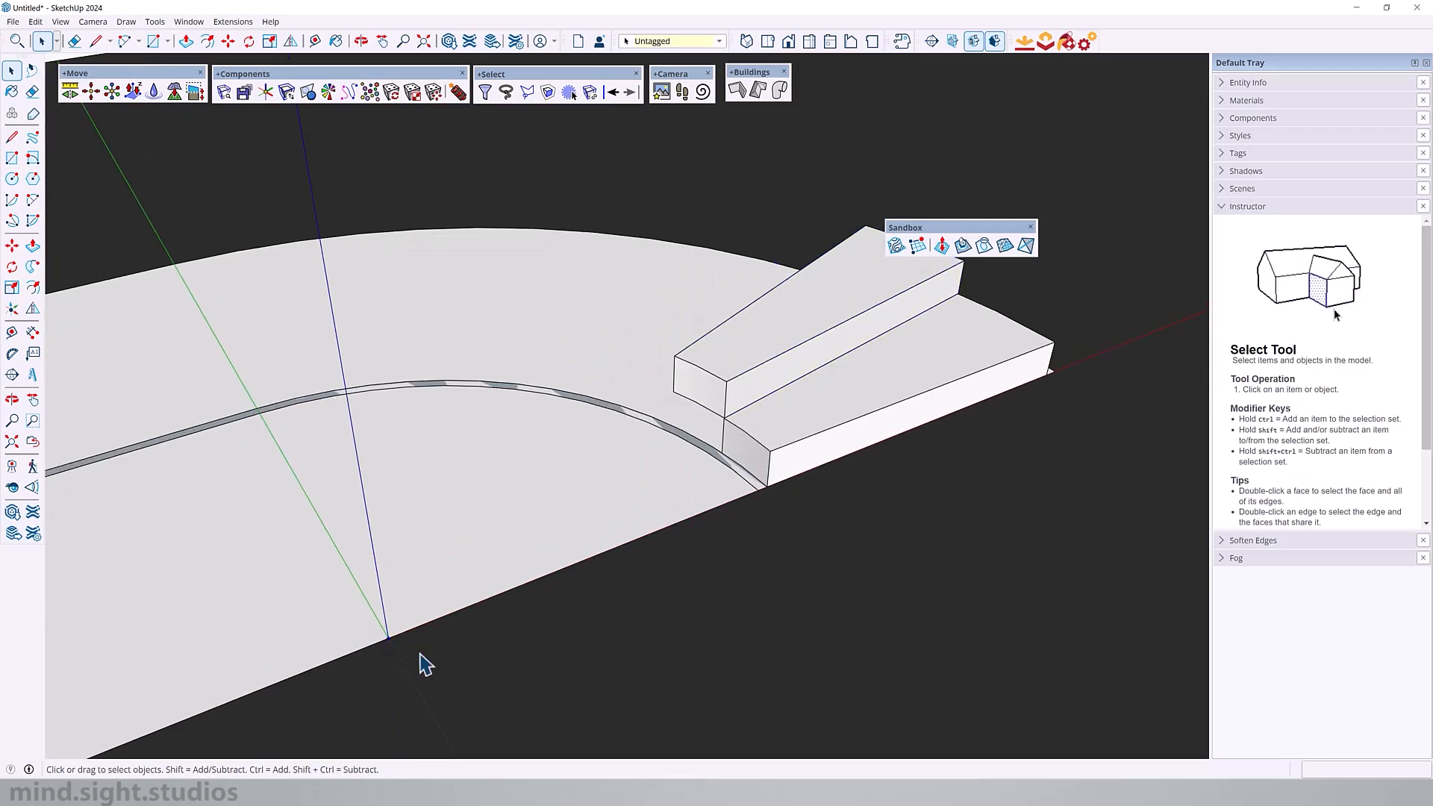
mouse_move(538, 585)
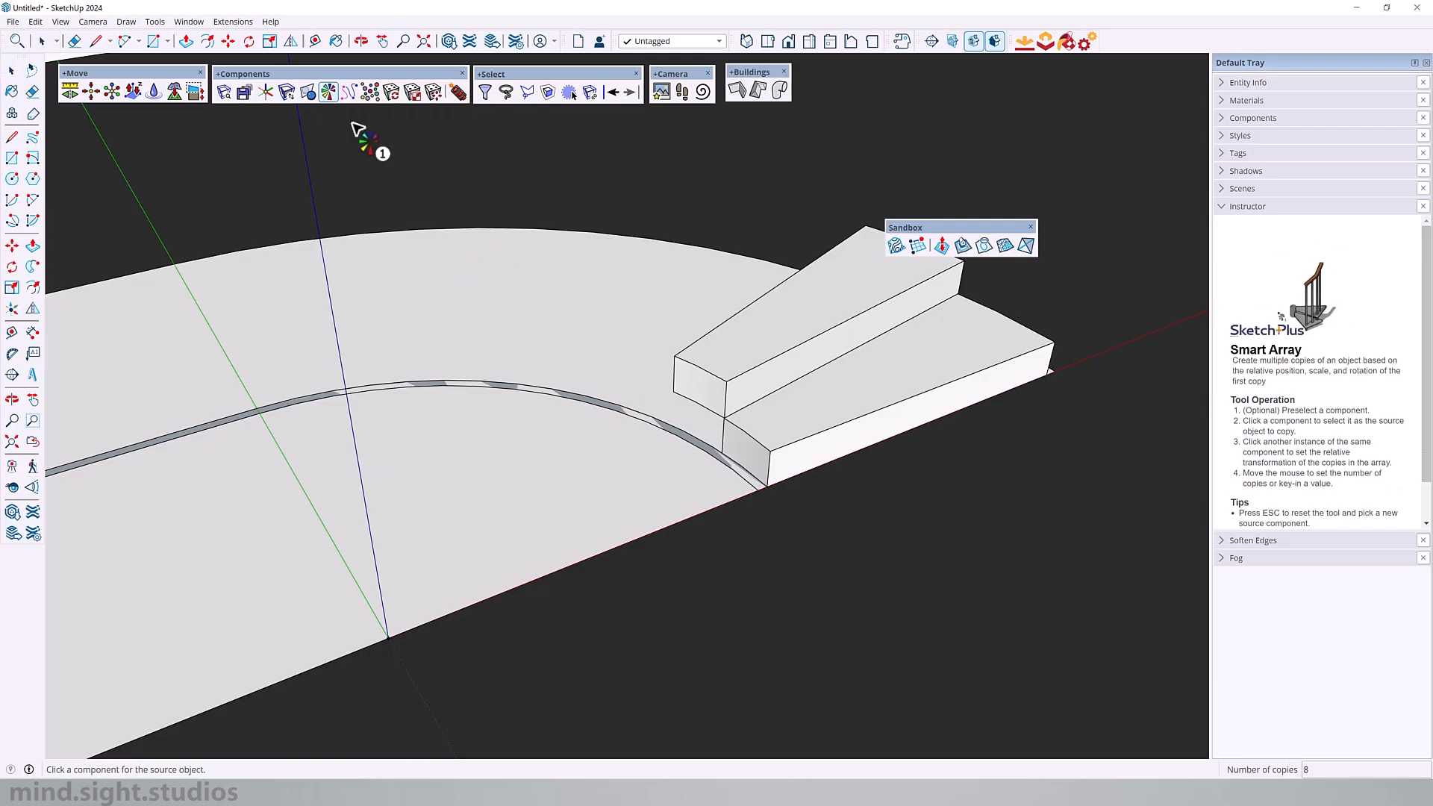
Pick the first stair tread as the Smart Array source to fan copies around the curved base.
left_click(869, 384)
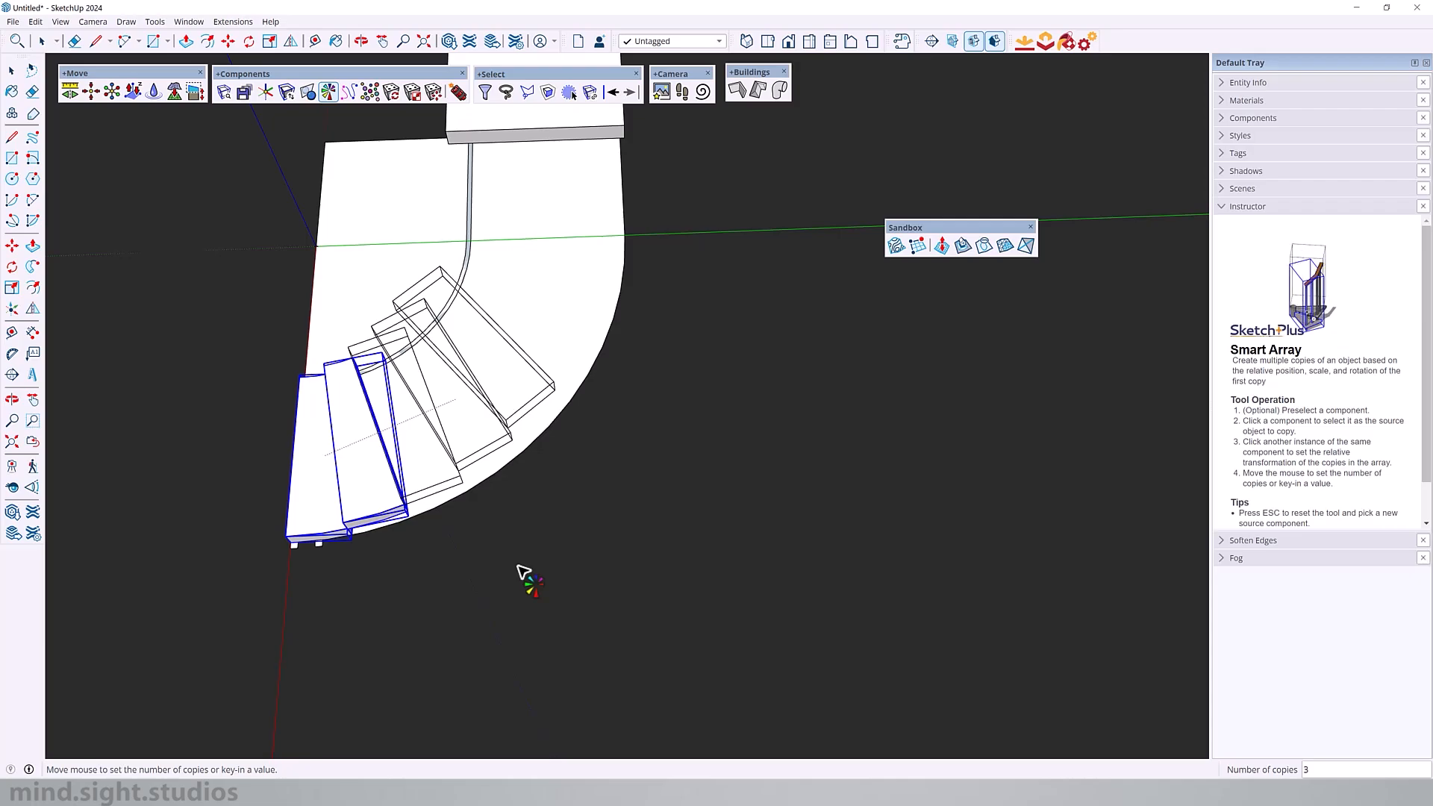
mouse_move(672, 375)
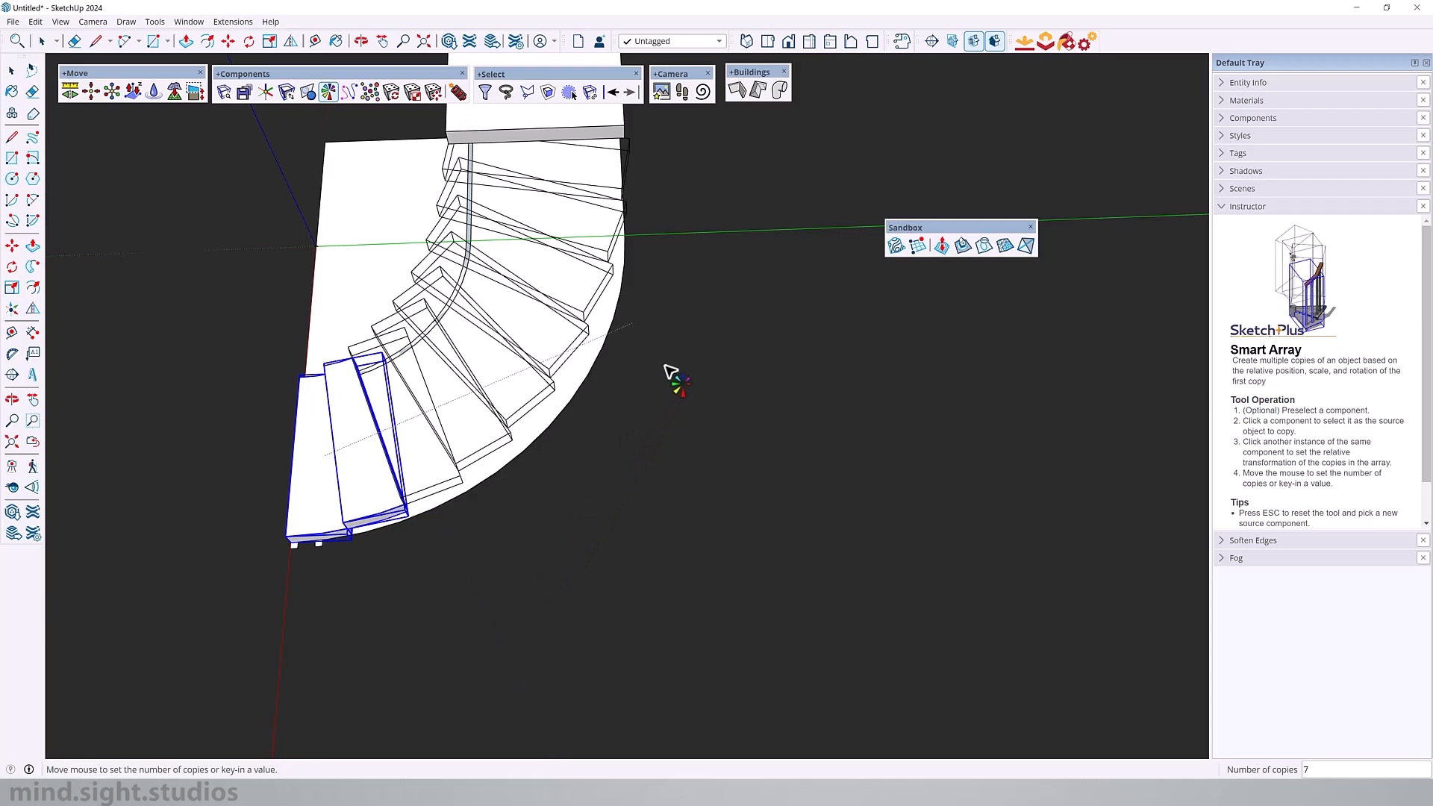
mouse_move(714, 279)
type("8")
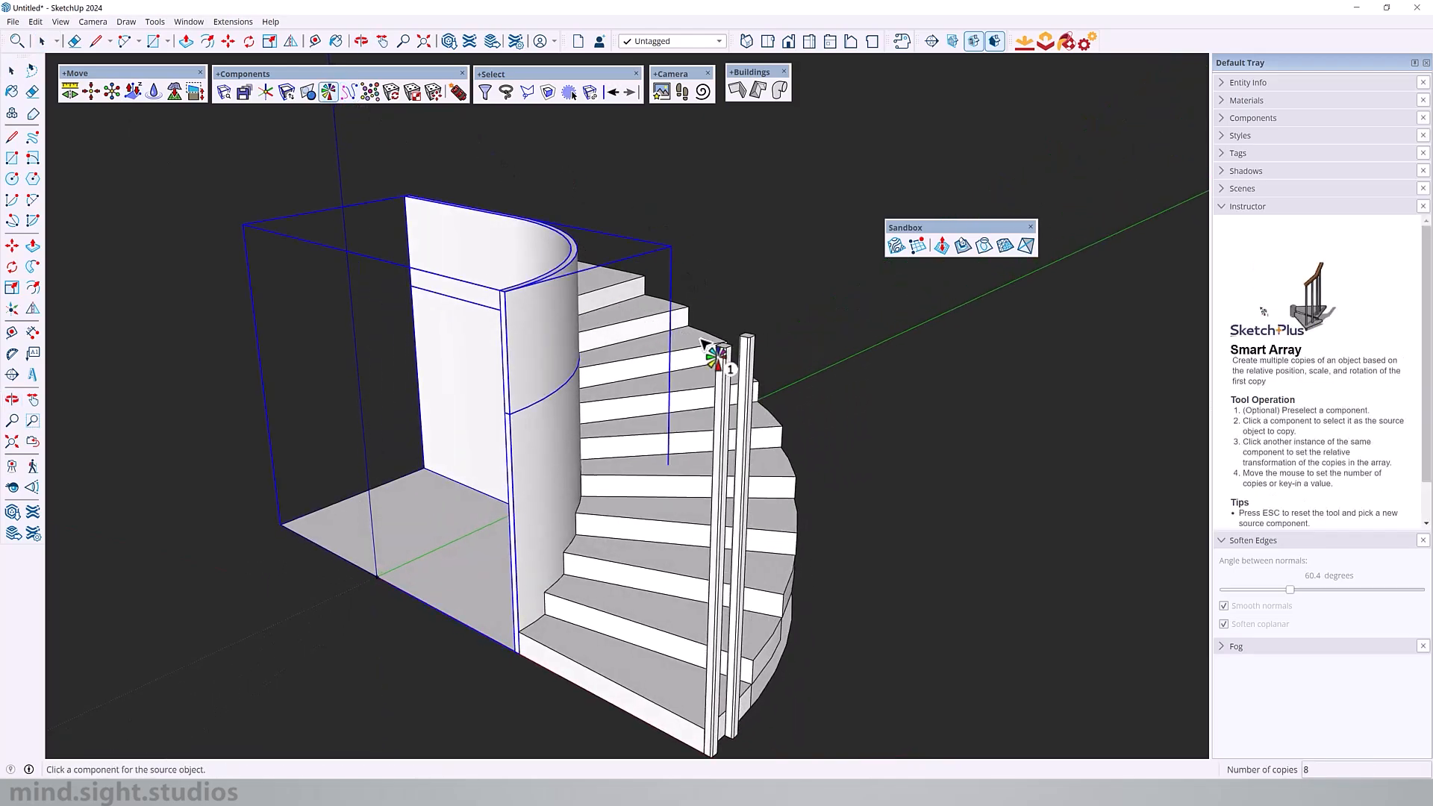
Pick the first railing post as the Smart Array source to repeat posts along the spiral stair.
left_click(744, 348)
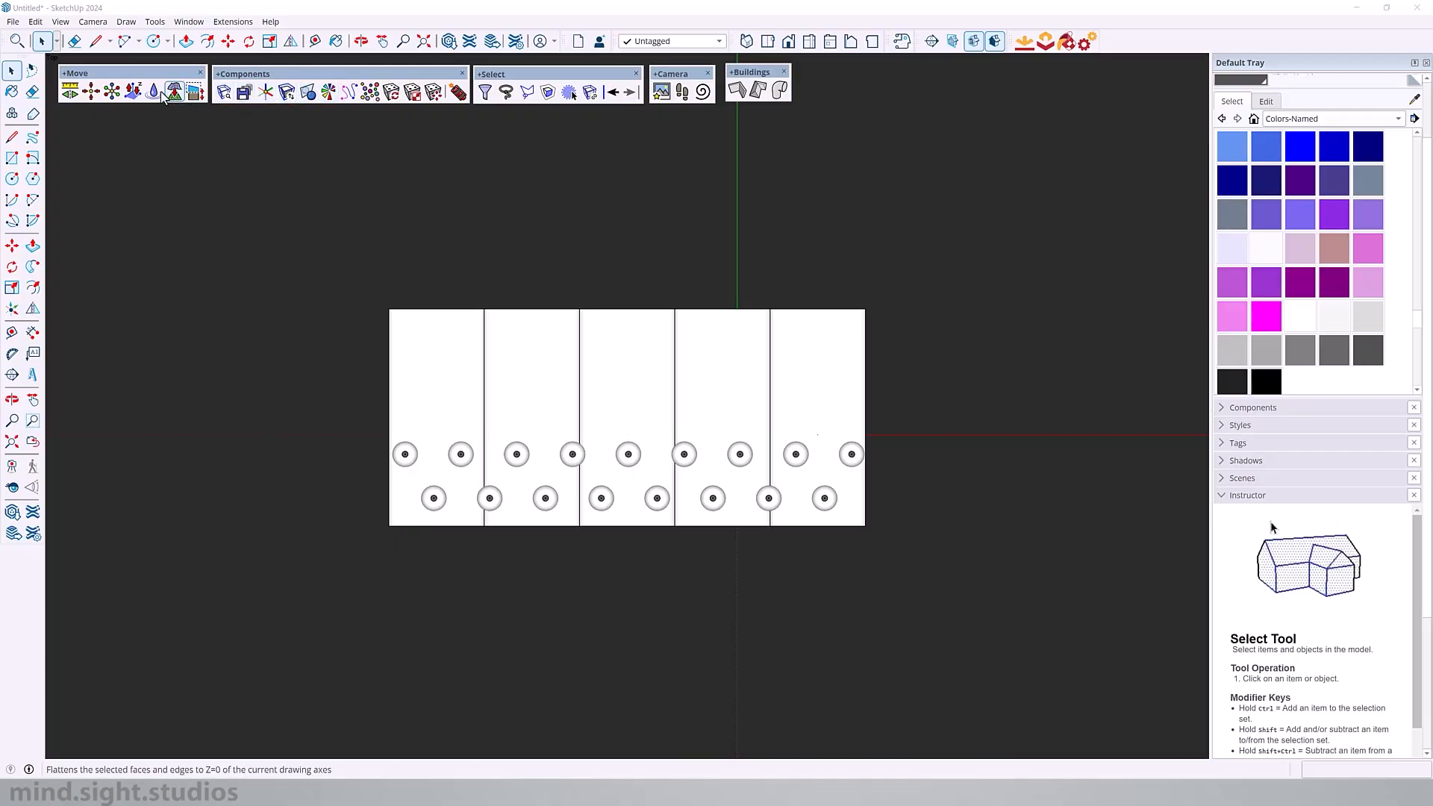
mouse_move(153, 90)
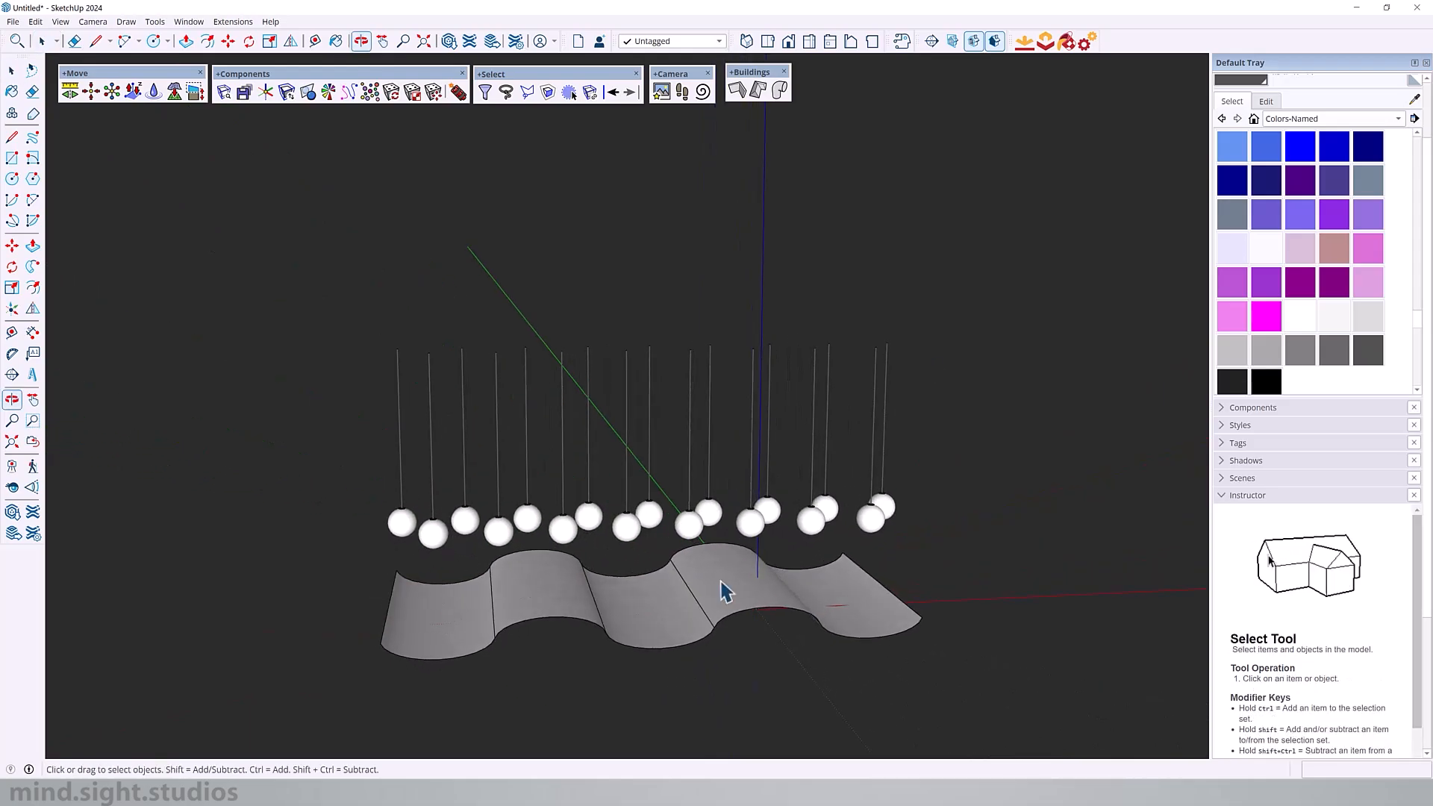
mouse_move(547, 612)
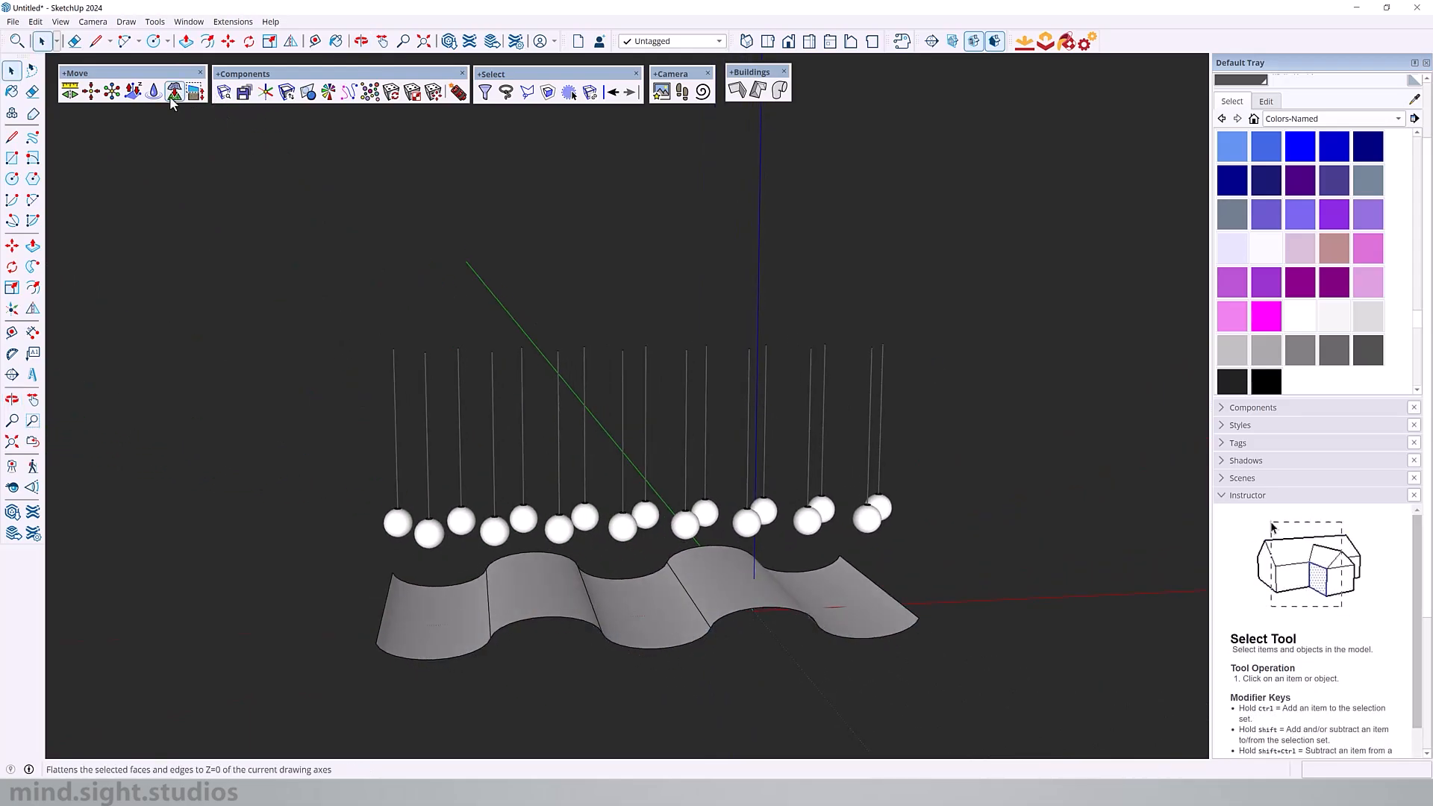
Bring up the wave surface scene with the row of pendant spheres hanging above it.
left_click(153, 90)
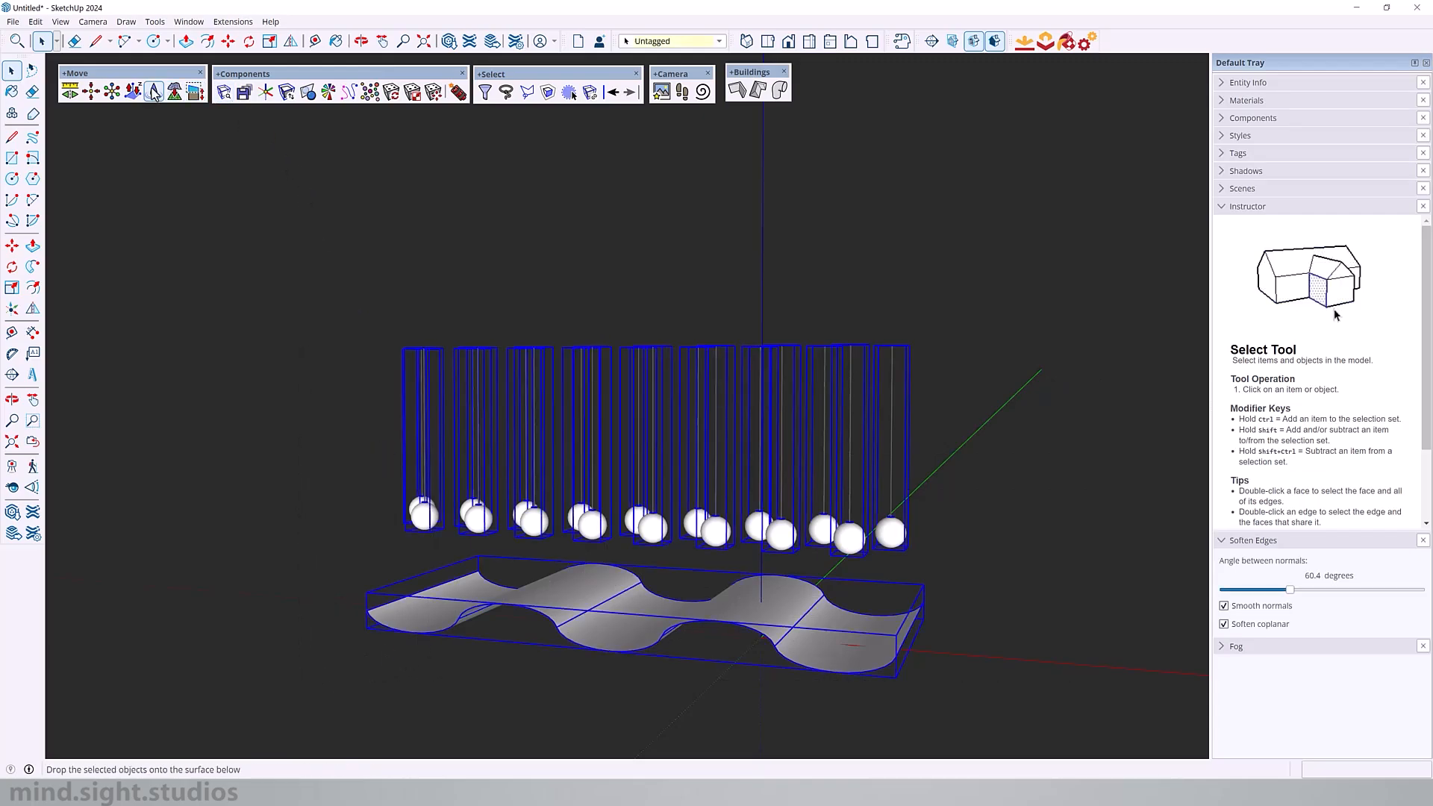
Drop the selected pendant spheres onto the wavy surface with Drop+ and inspect the rippling cluster.
left_click(154, 91)
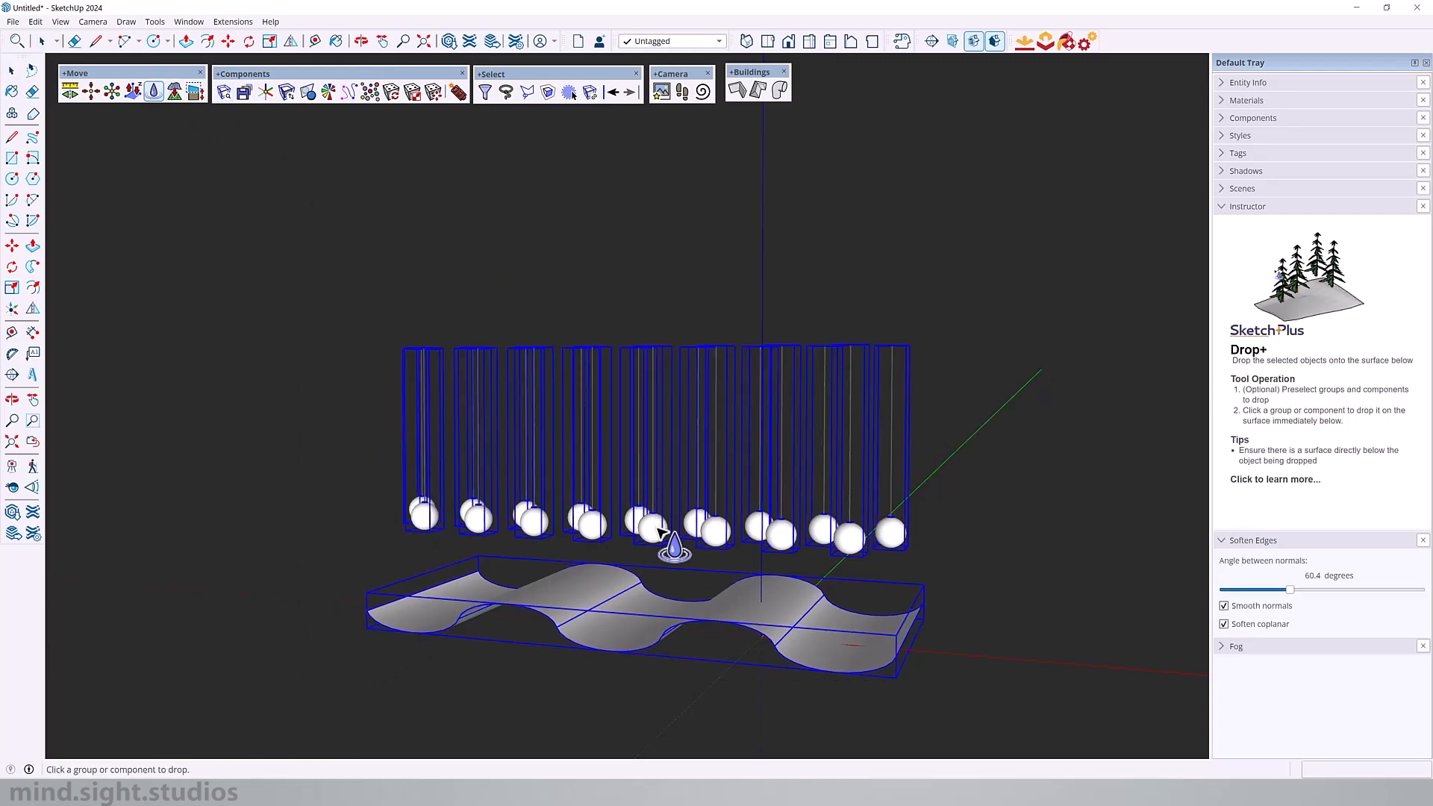
left_click(361, 42)
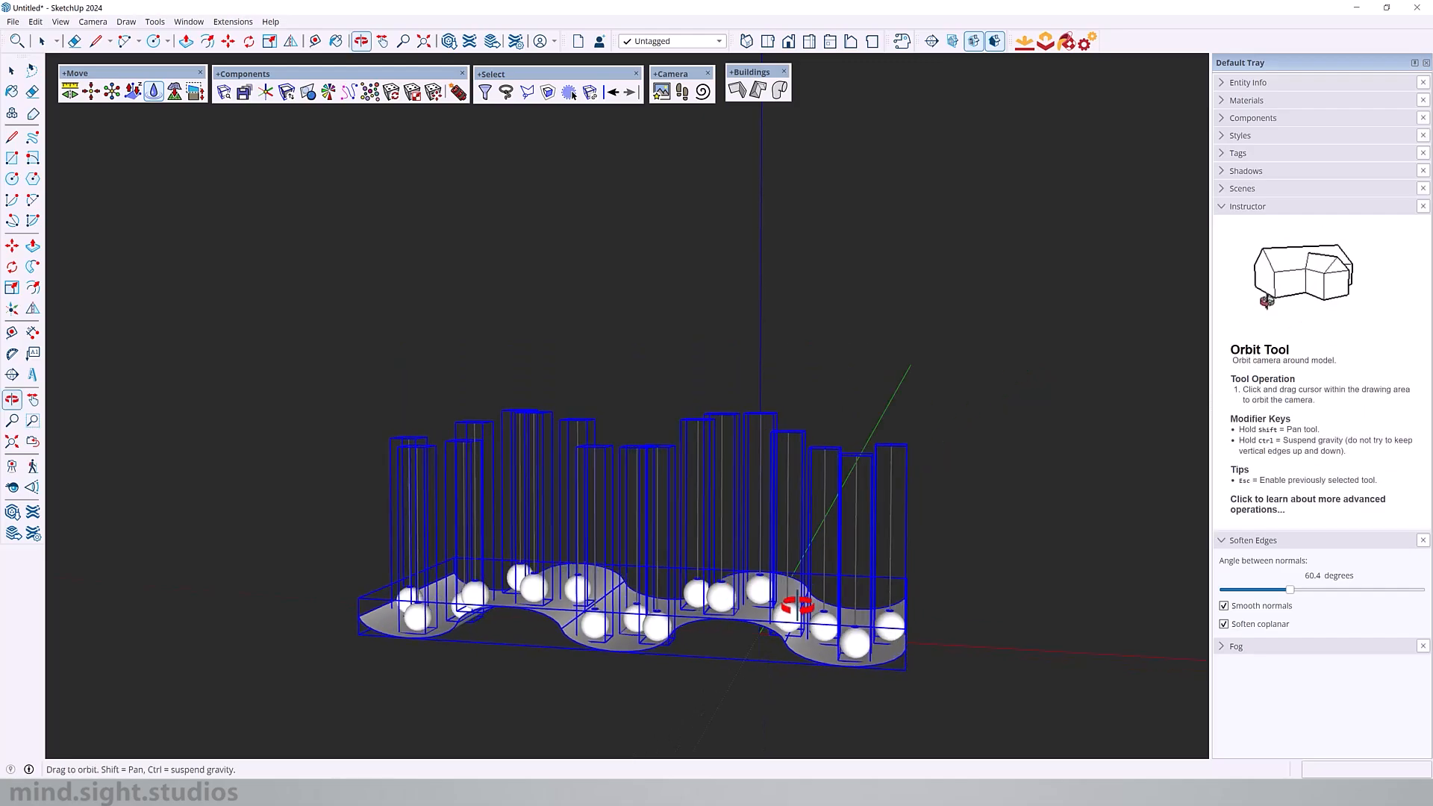
left_click_drag(804, 603, 791, 552)
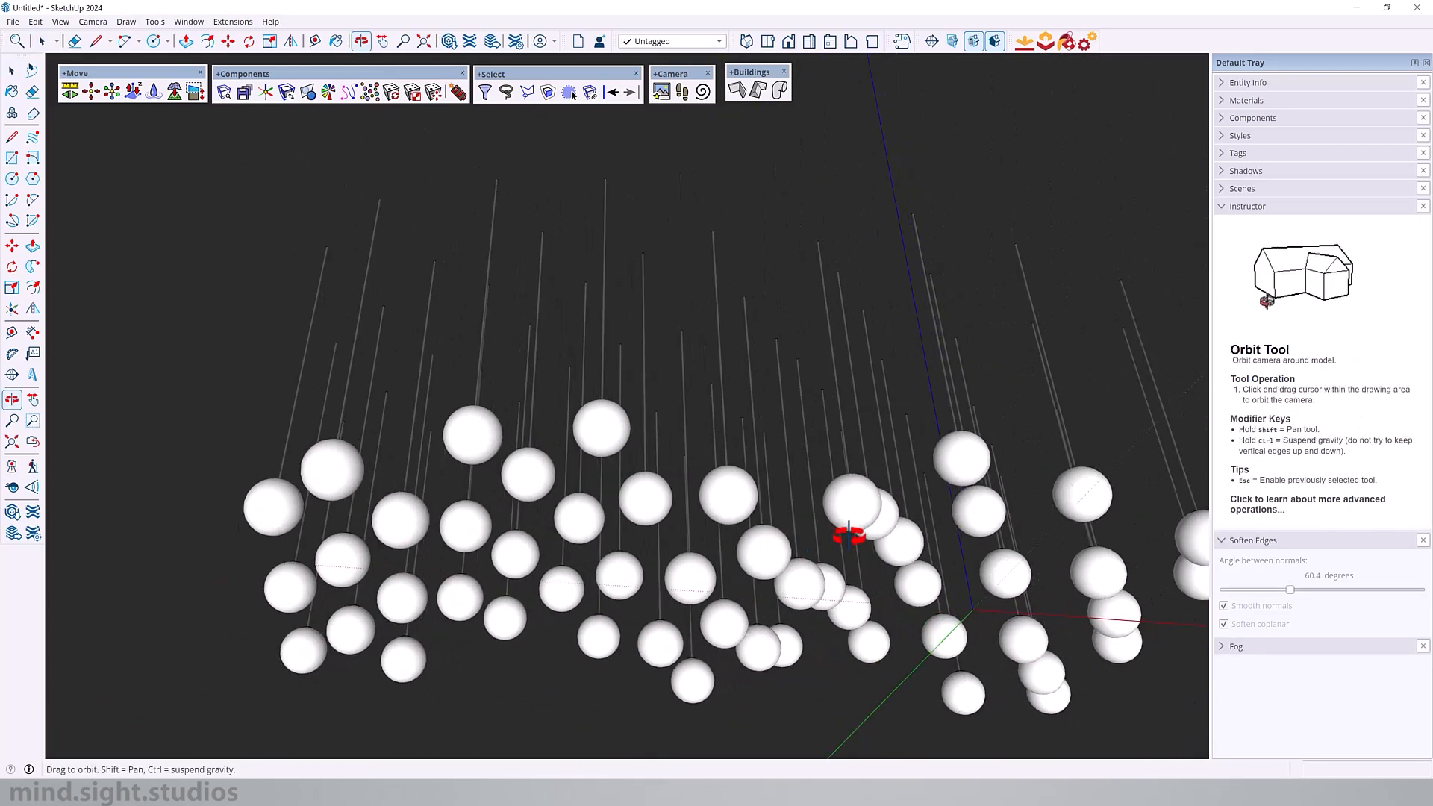
left_click_drag(847, 534, 603, 622)
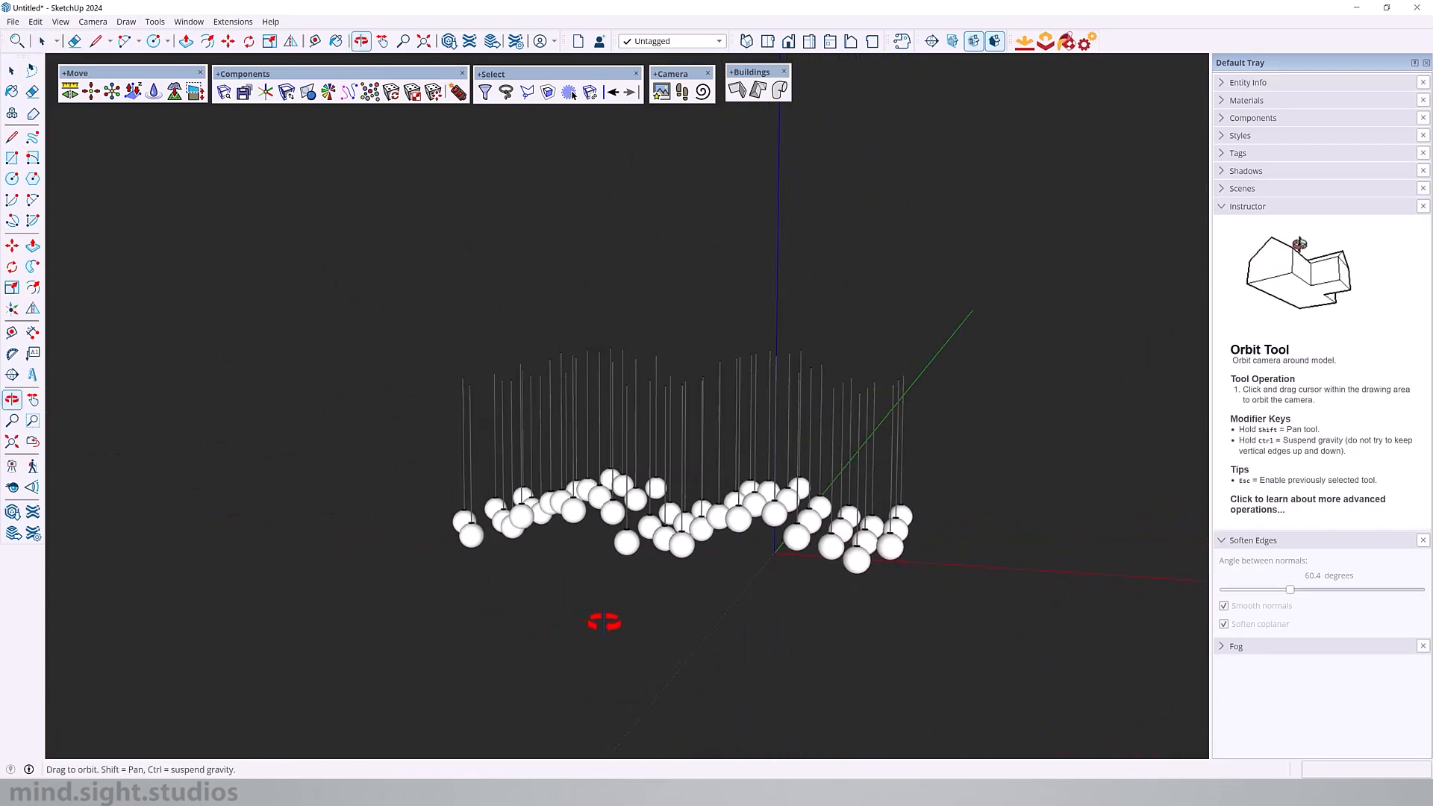